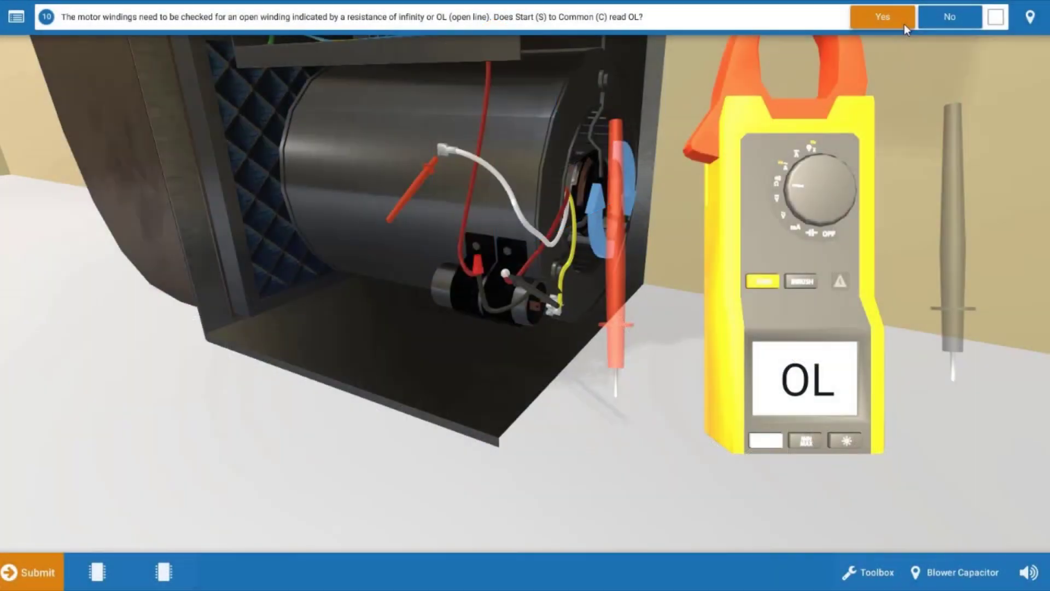
Confirm the OL winding reading and slide the thermostat system switch toward Cool.
click(882, 17)
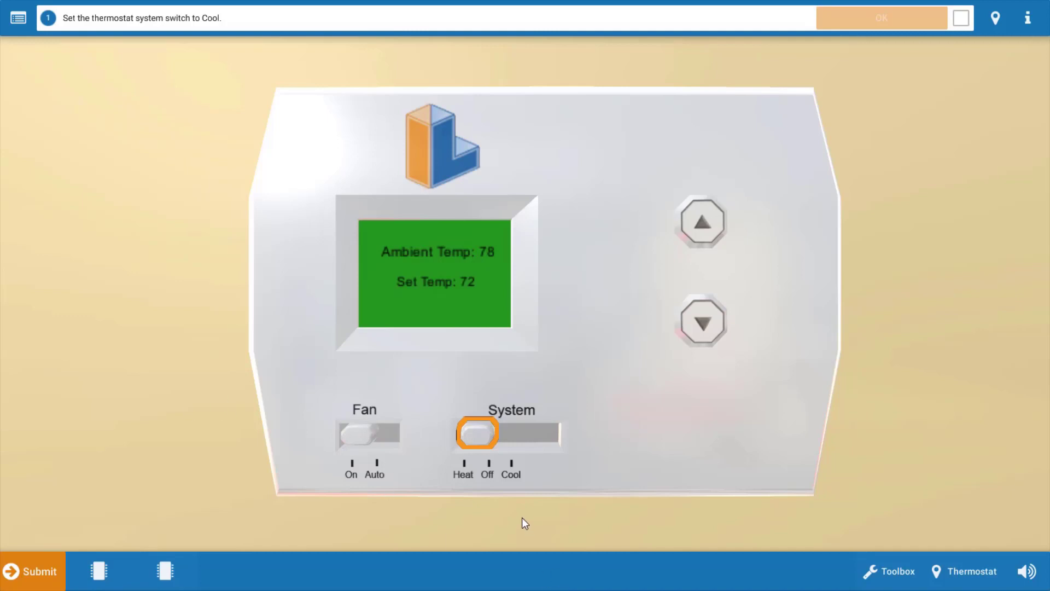
drag(477, 435, 512, 434)
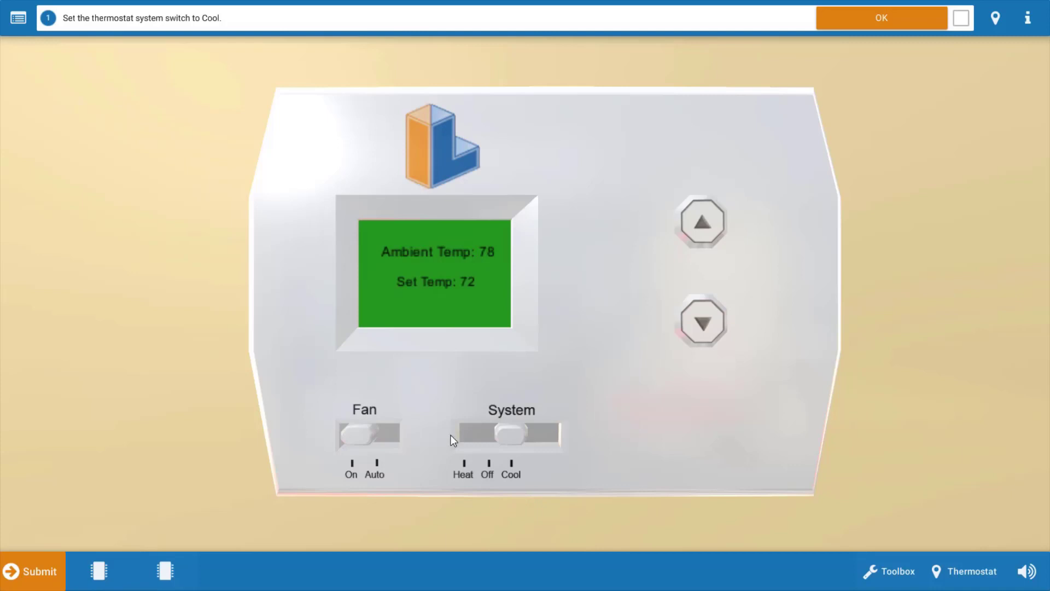
mouse_move(473, 305)
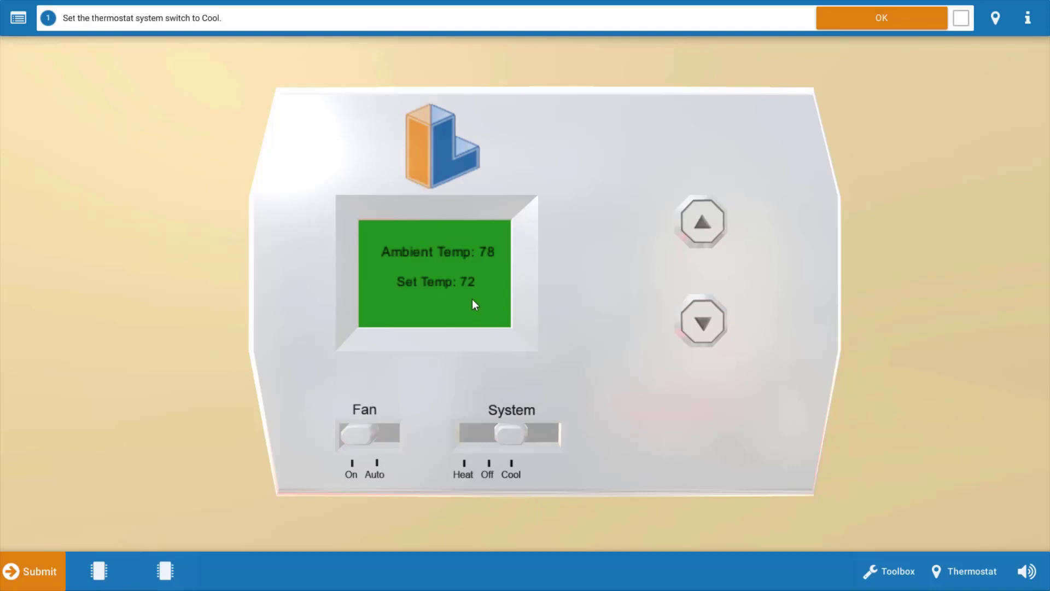
mouse_move(854, 431)
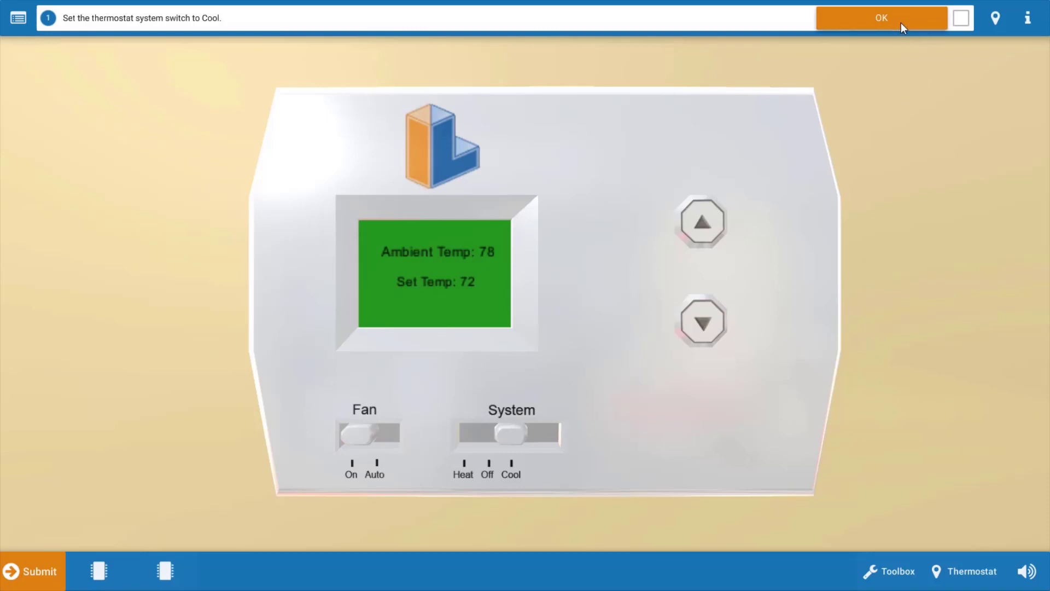
Confirm the thermostat is set to Cool and move to the indoor blower fan check.
click(881, 18)
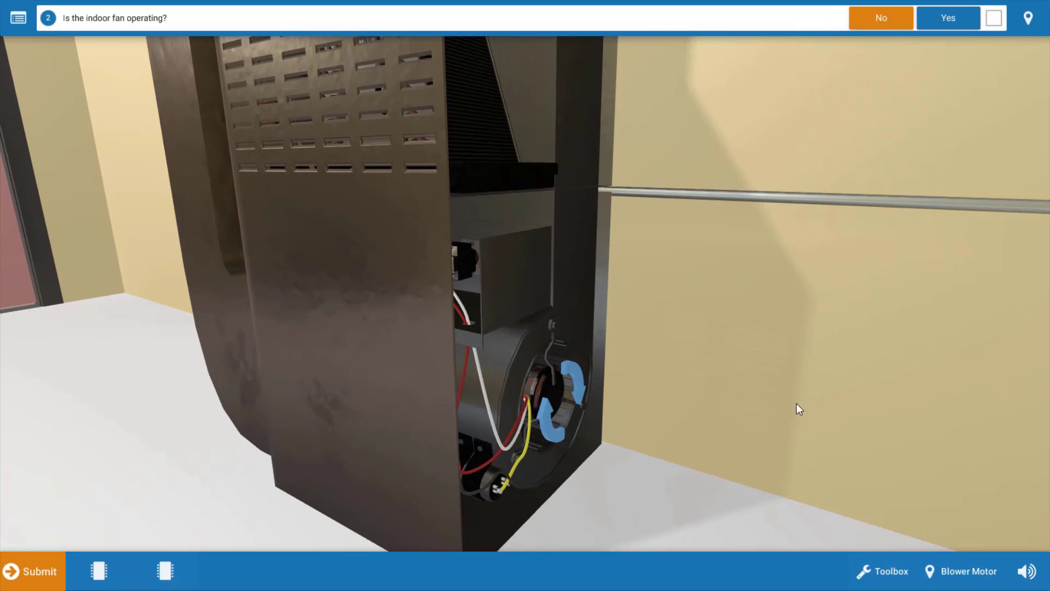
mouse_move(542, 390)
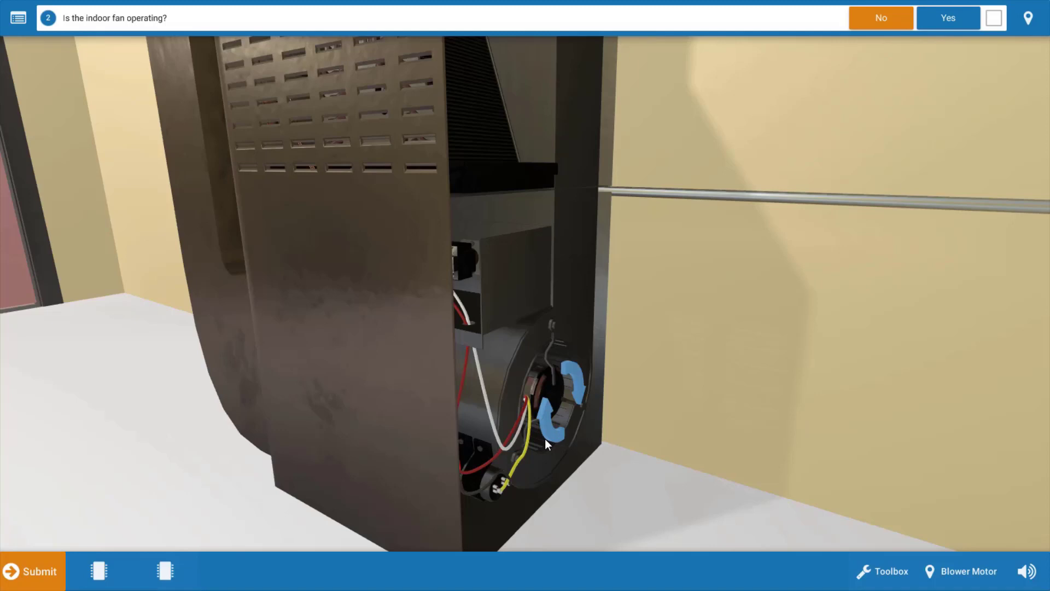
mouse_move(522, 449)
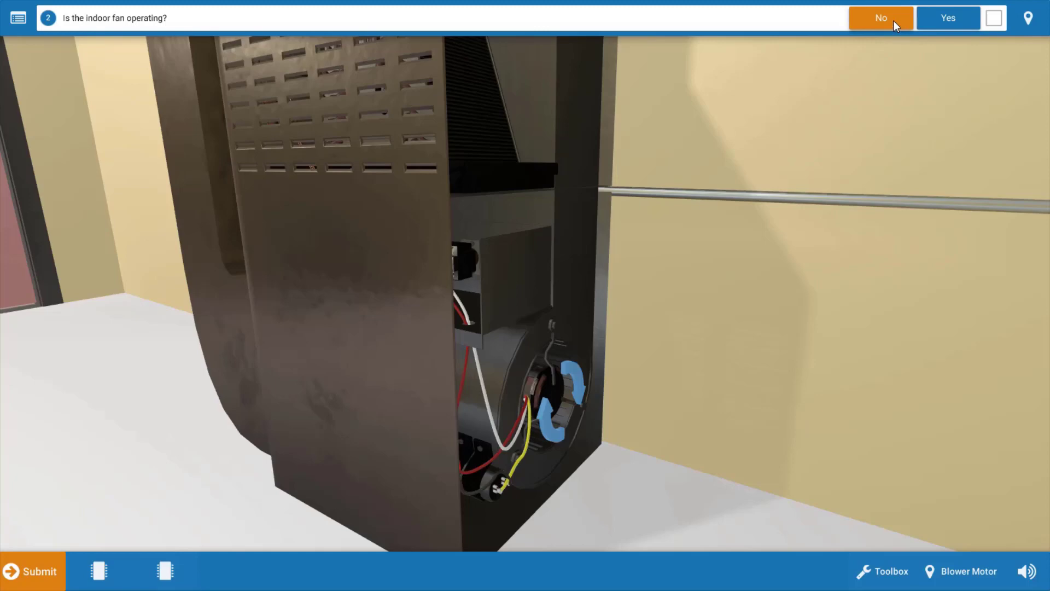
Report the indoor fan as not running and move on to the outdoor condensing unit.
click(880, 17)
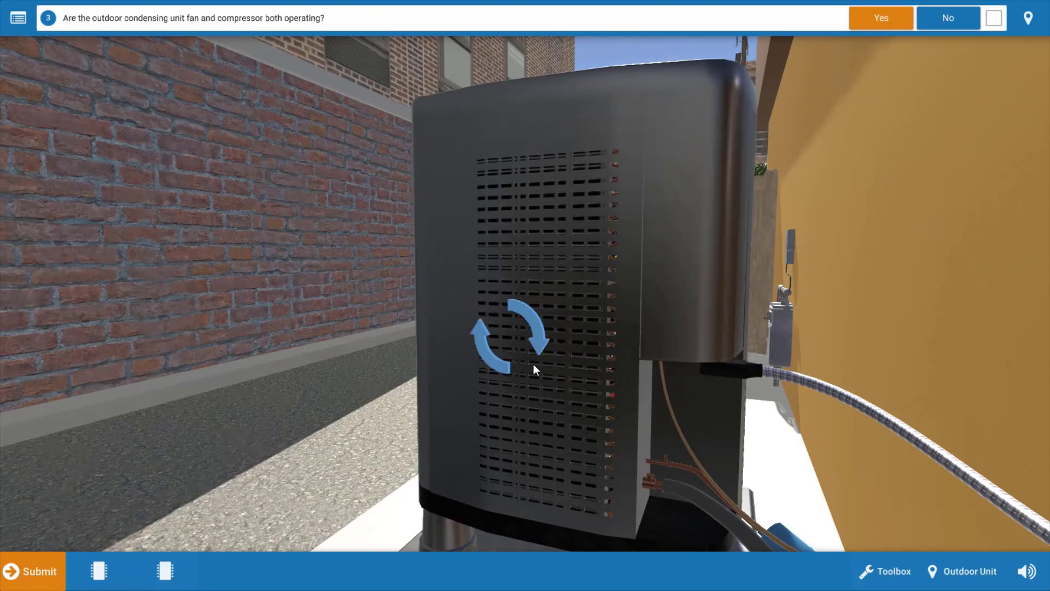
mouse_move(695, 208)
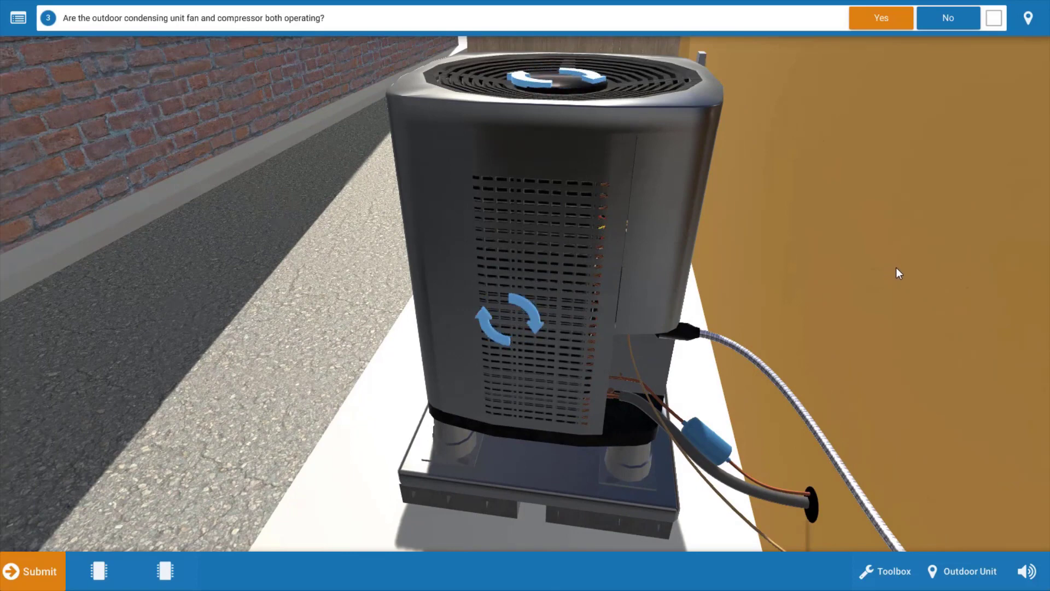
mouse_move(911, 270)
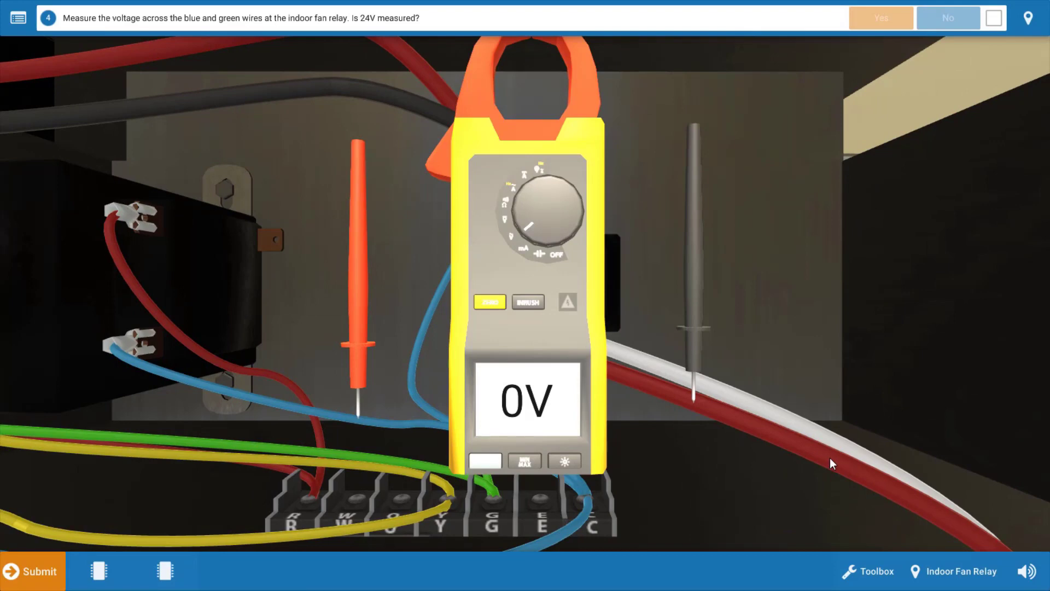
mouse_move(816, 461)
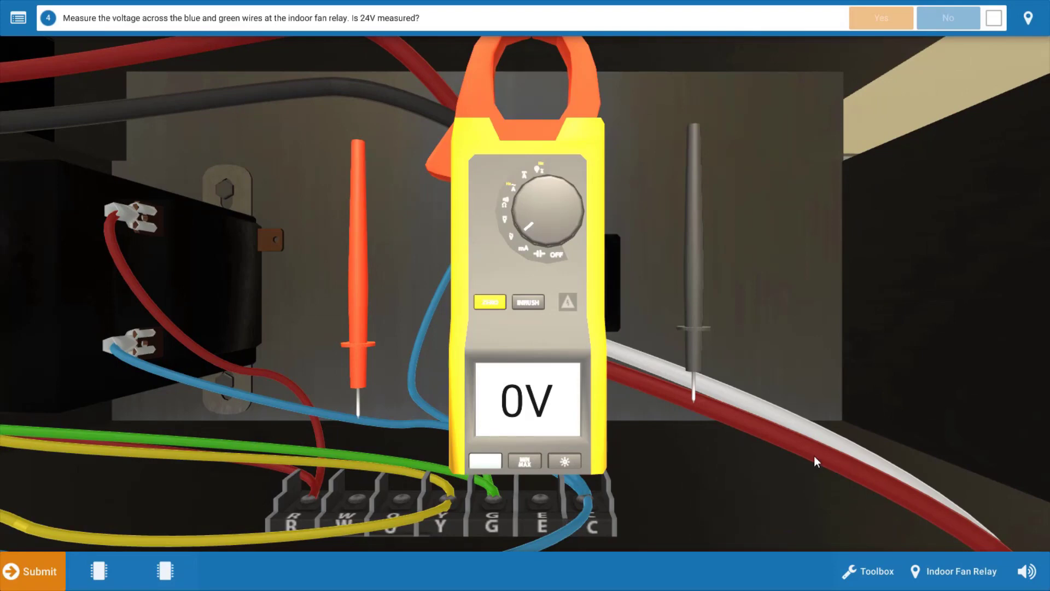
mouse_move(792, 517)
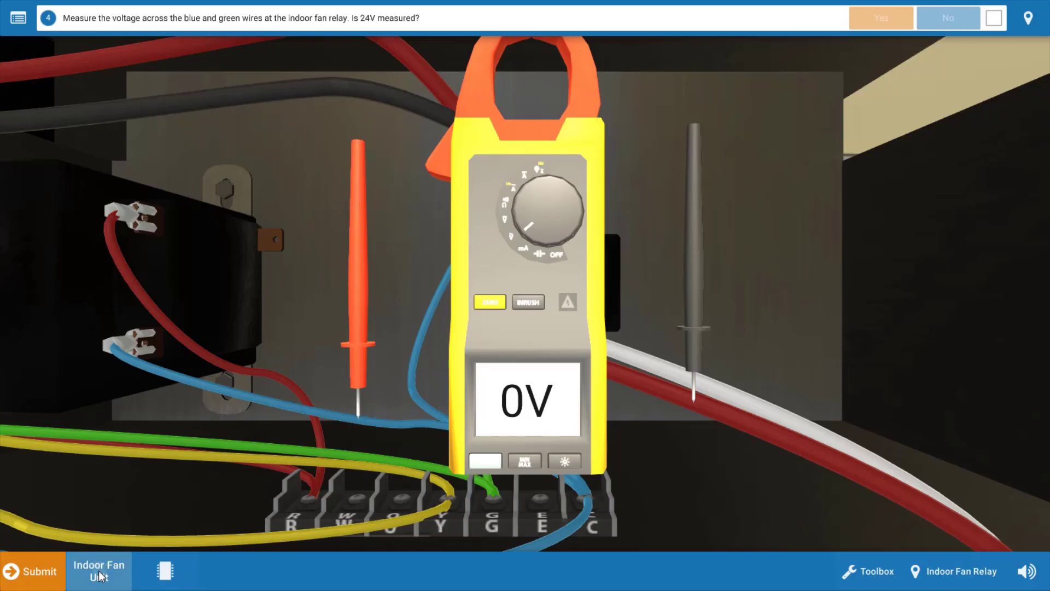
Bring up the Indoor Fan Unit wiring diagram for the relay voltage check.
click(97, 570)
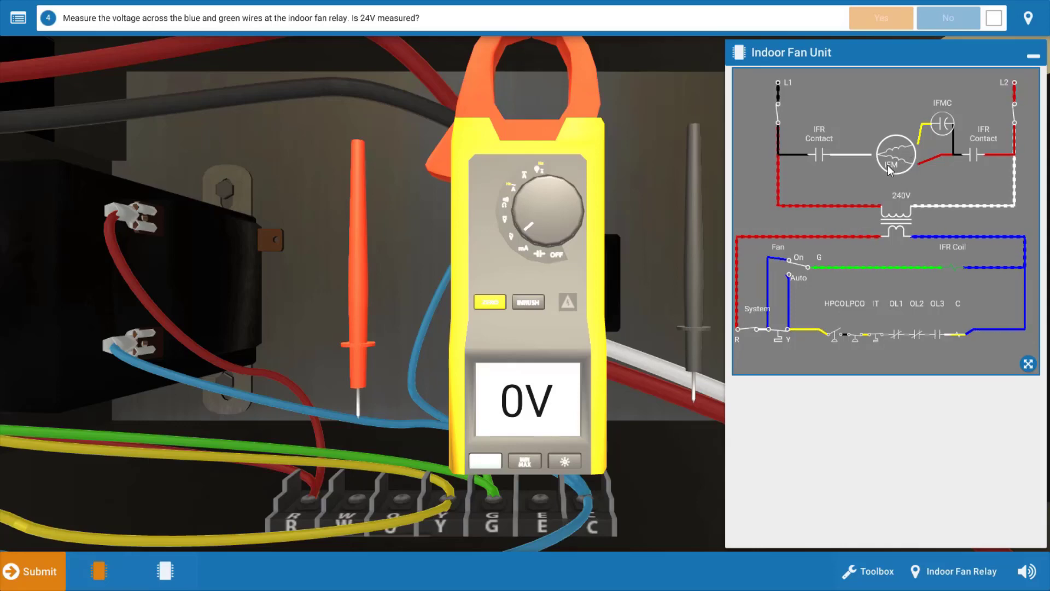
mouse_move(894, 160)
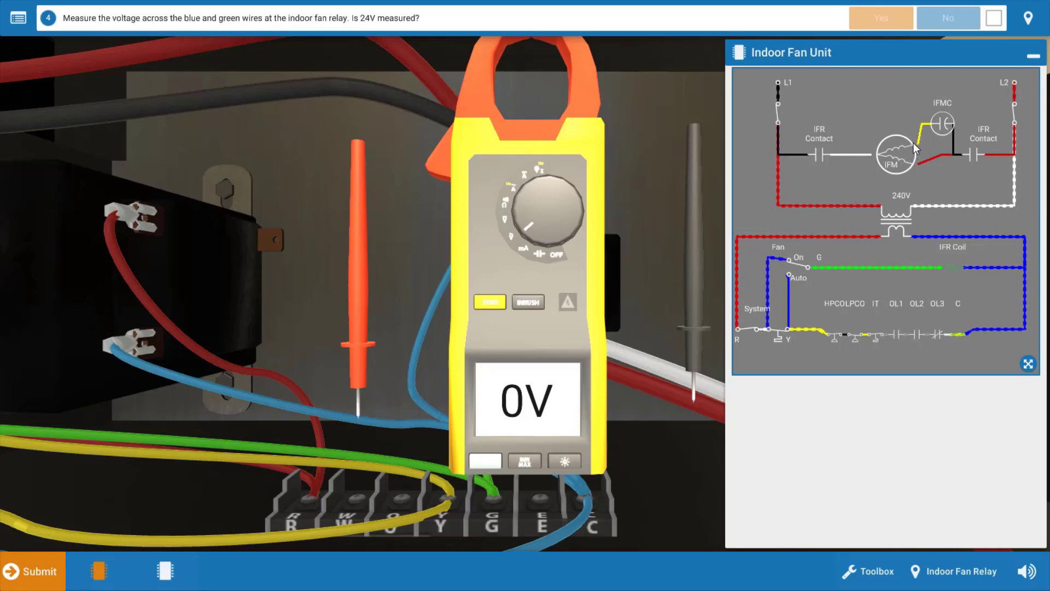
mouse_move(966, 187)
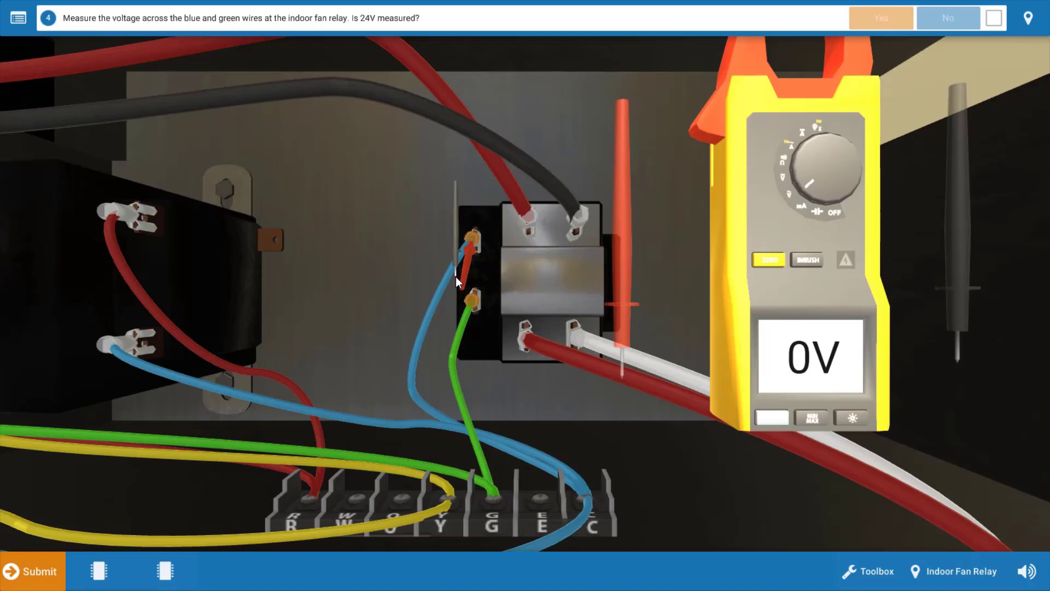
Probe the relay coil wire, then confirm 240V on both the line side and load side.
click(472, 302)
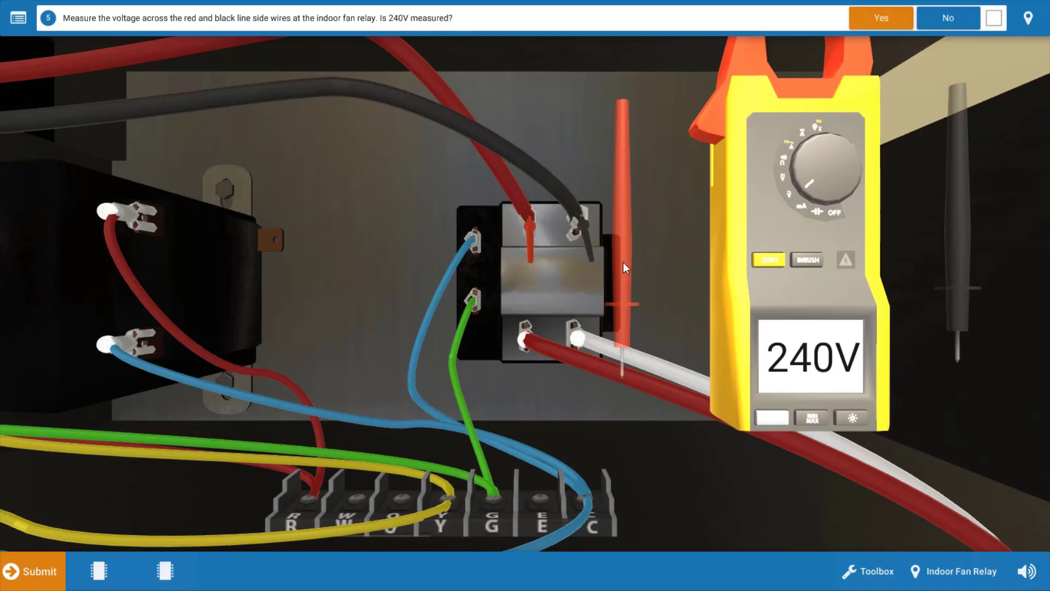
mouse_move(954, 270)
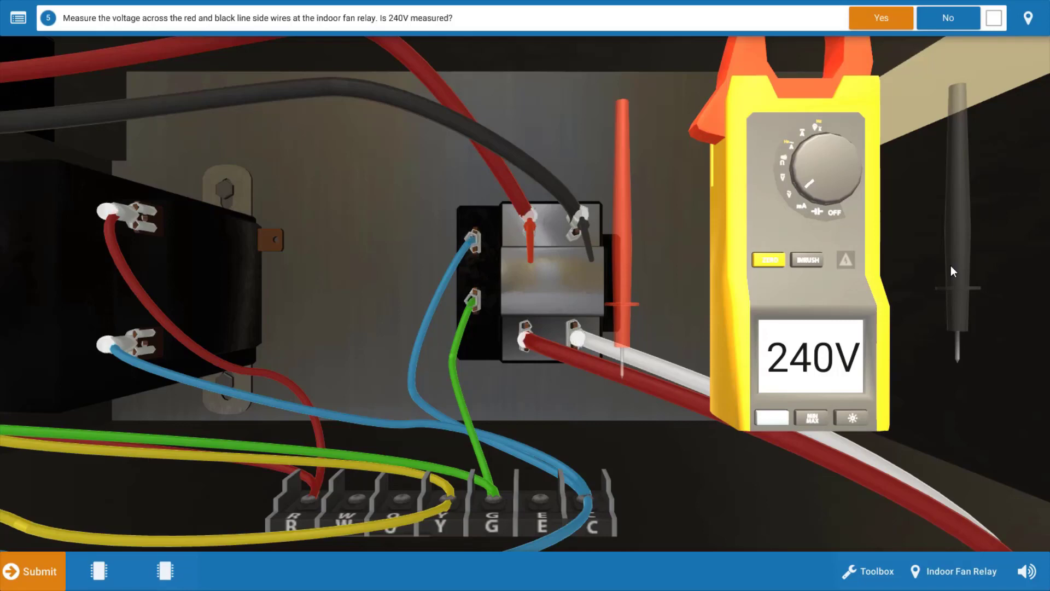
mouse_move(848, 306)
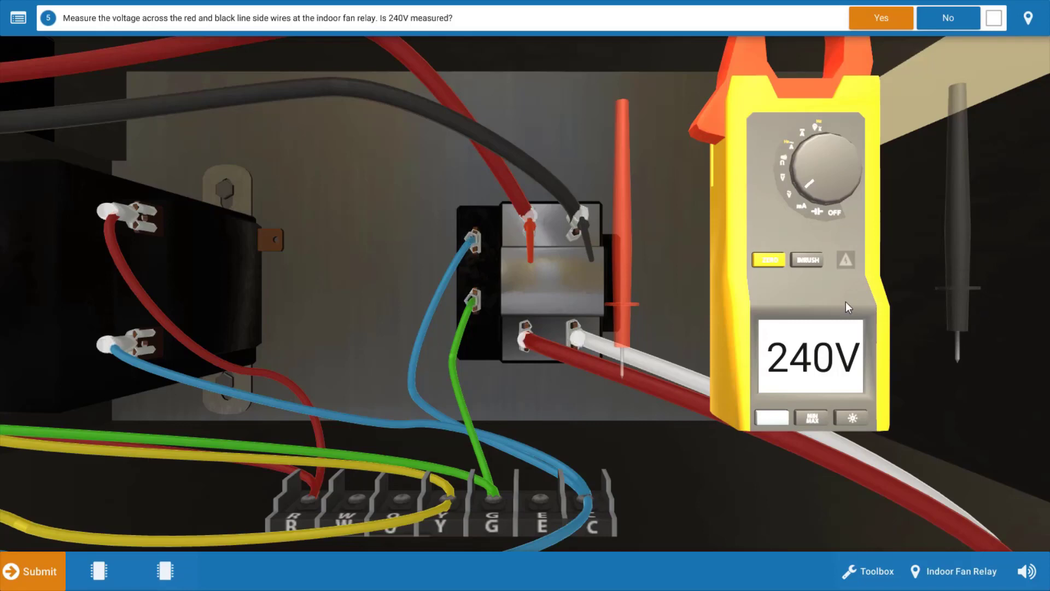
click(879, 19)
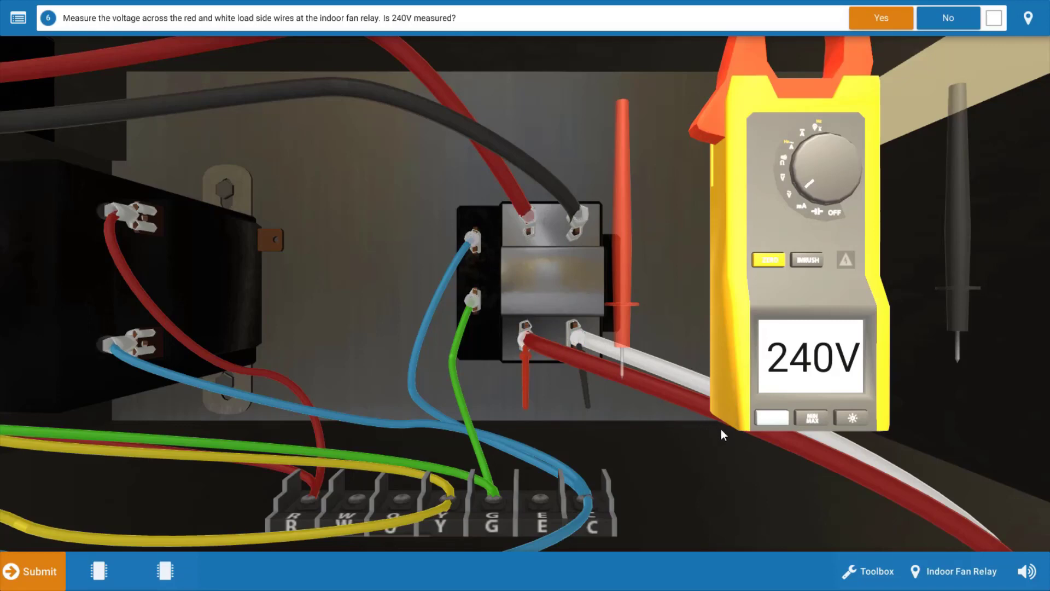
mouse_move(704, 474)
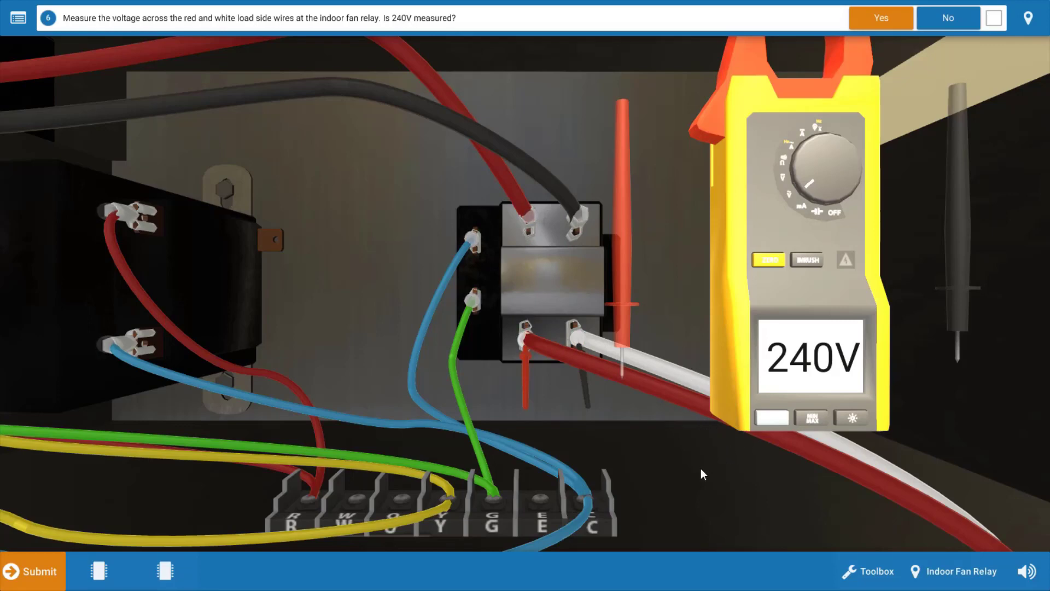
mouse_move(726, 488)
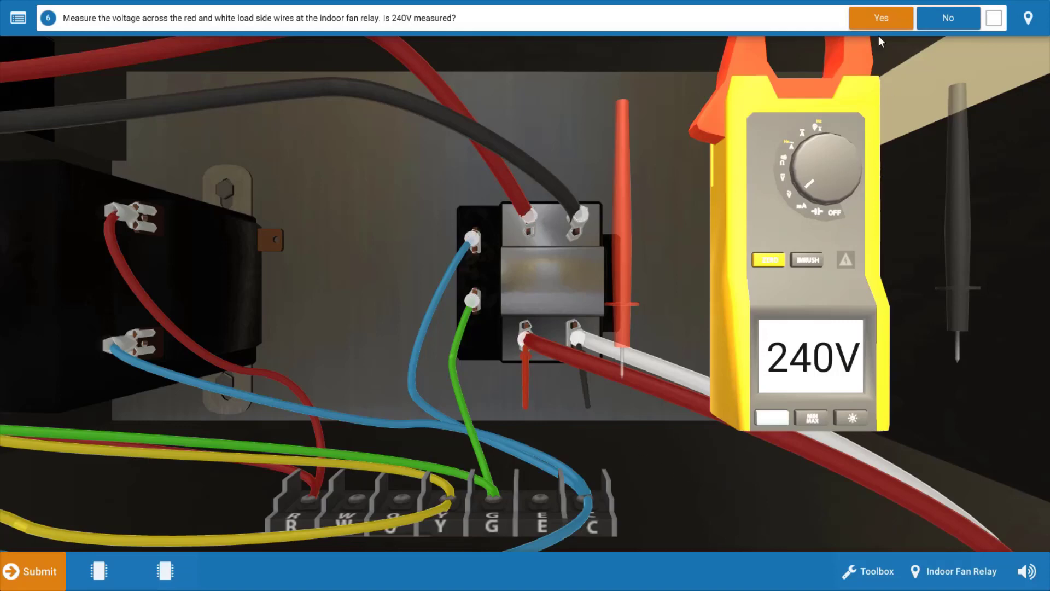
click(879, 18)
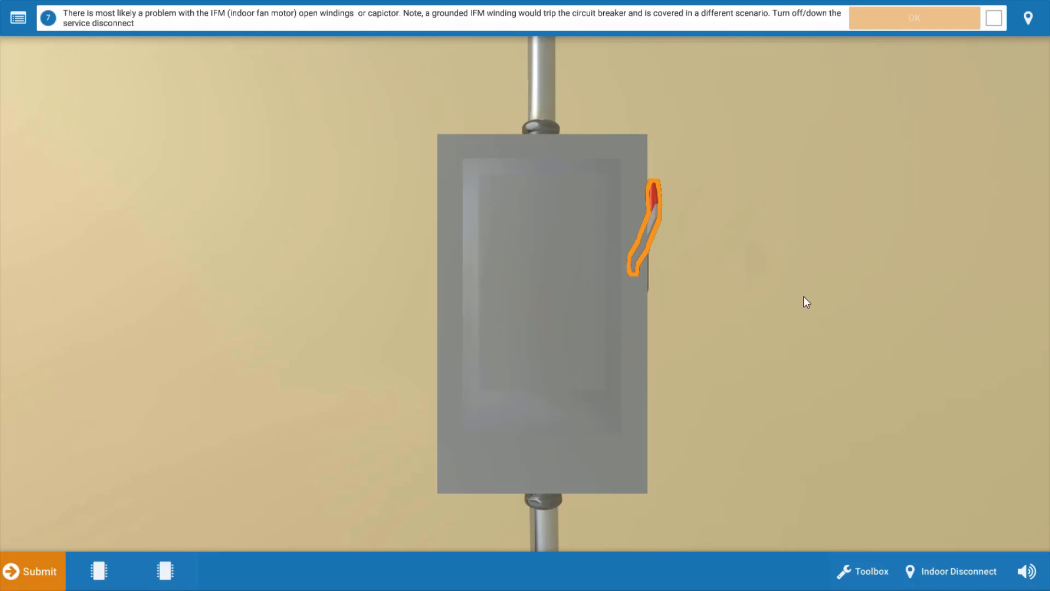
mouse_move(891, 366)
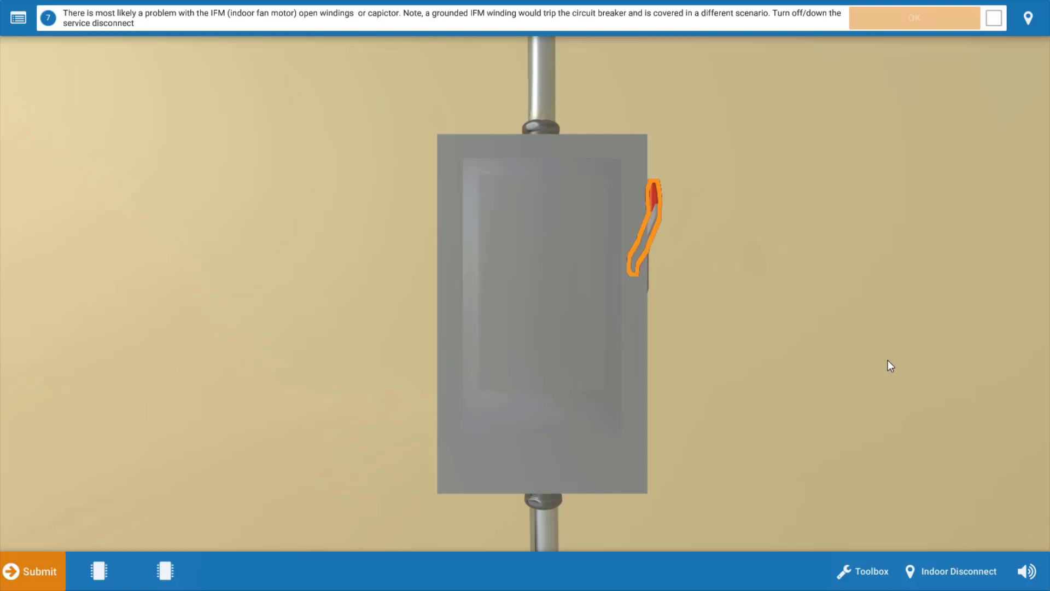
mouse_move(901, 360)
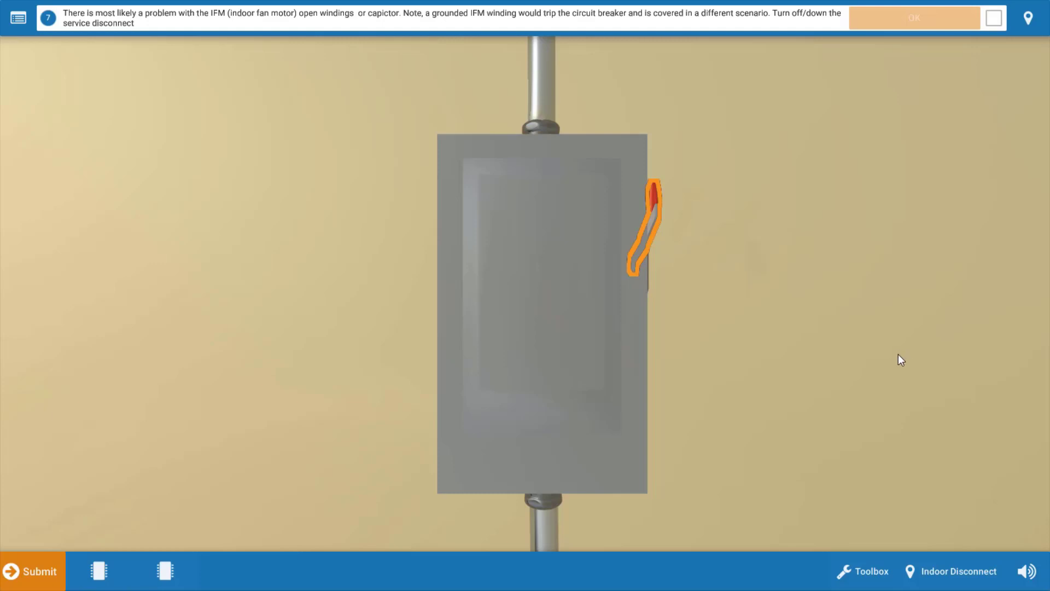
mouse_move(868, 336)
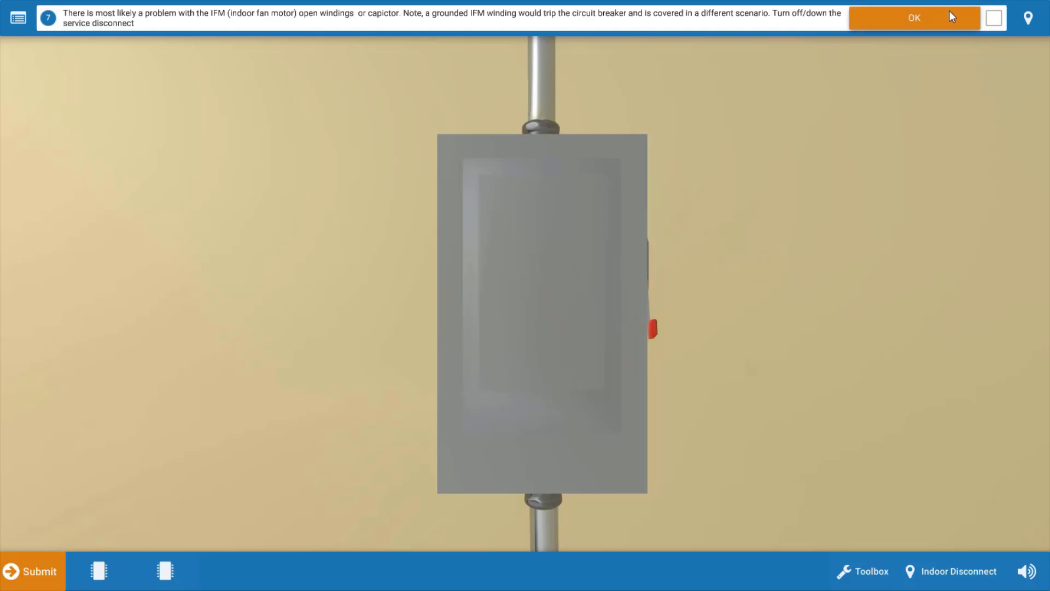
Acknowledge the indoor service disconnect is switched off.
click(914, 17)
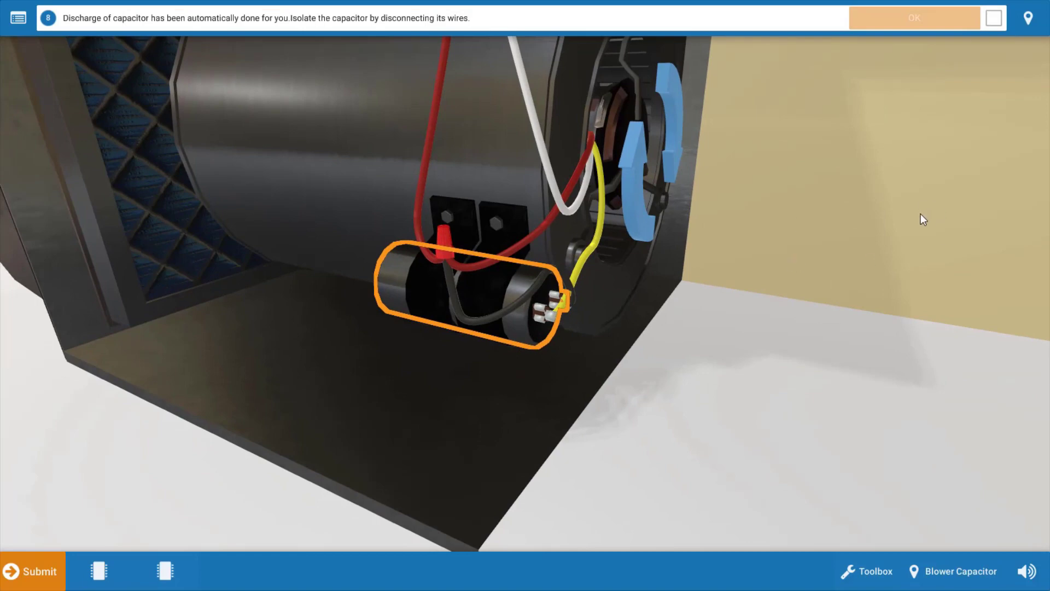
mouse_move(808, 383)
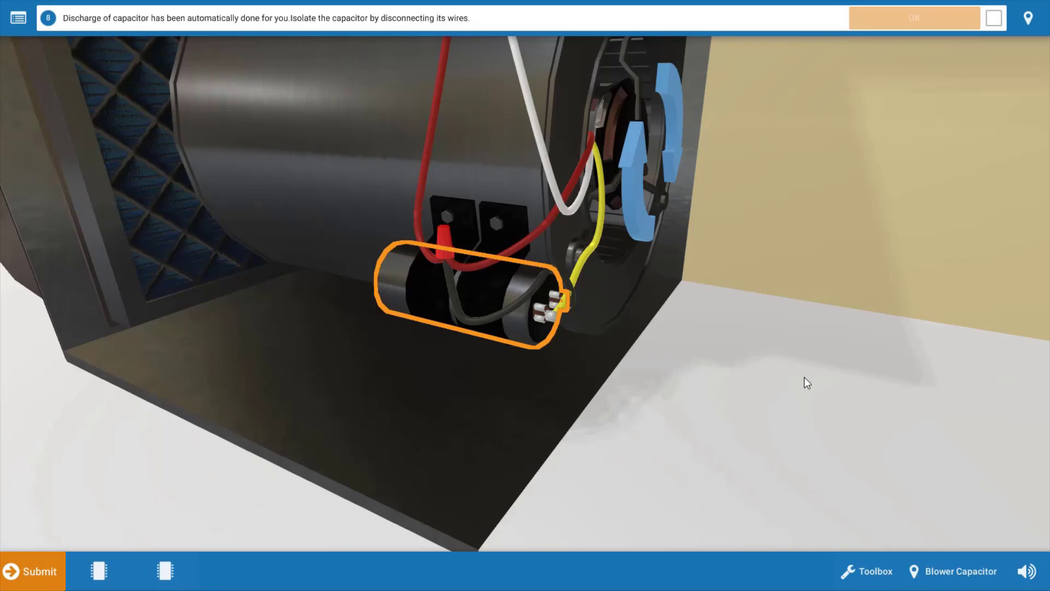
mouse_move(833, 462)
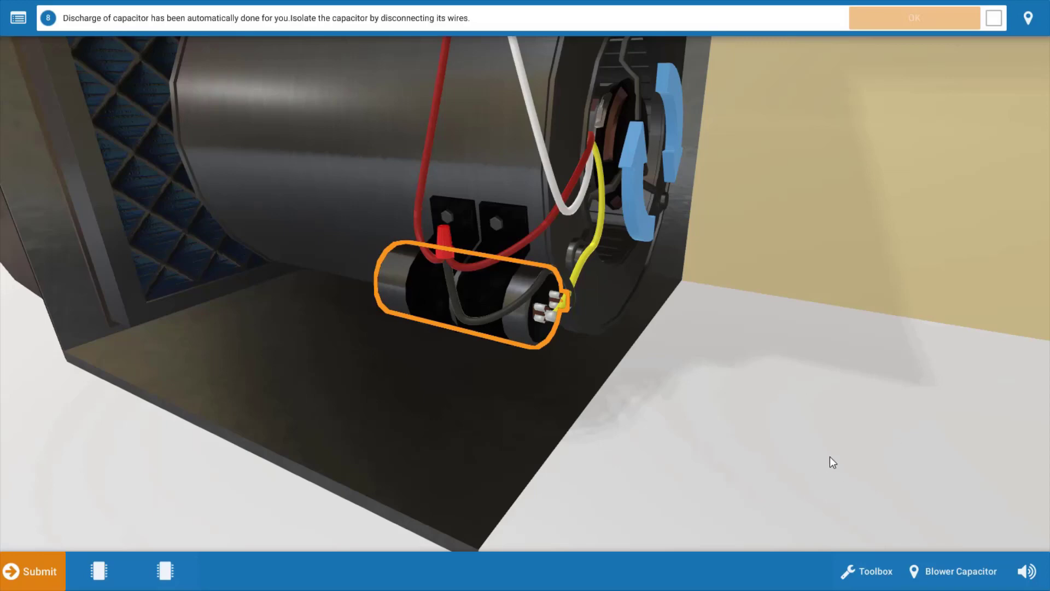
mouse_move(432, 293)
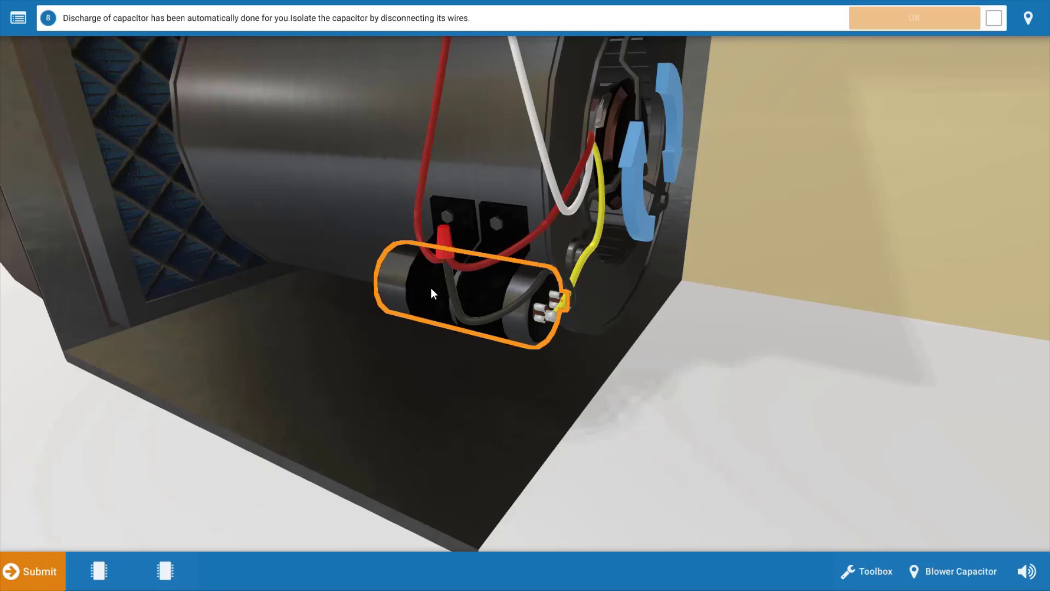
Disconnect the blower capacitor's wires to isolate it for the 10µF reading.
click(961, 571)
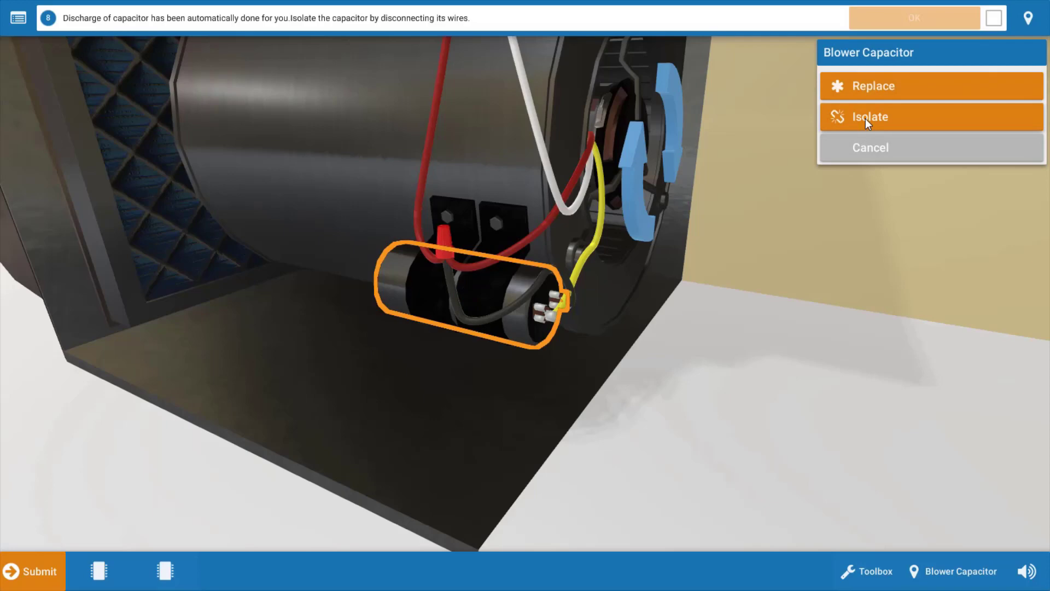
click(868, 116)
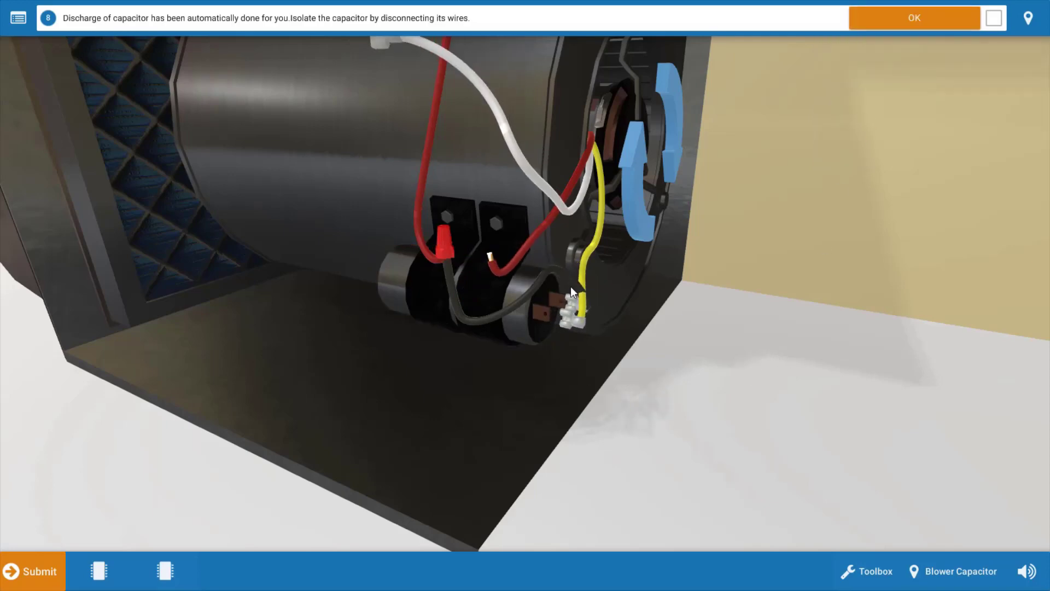
mouse_move(645, 315)
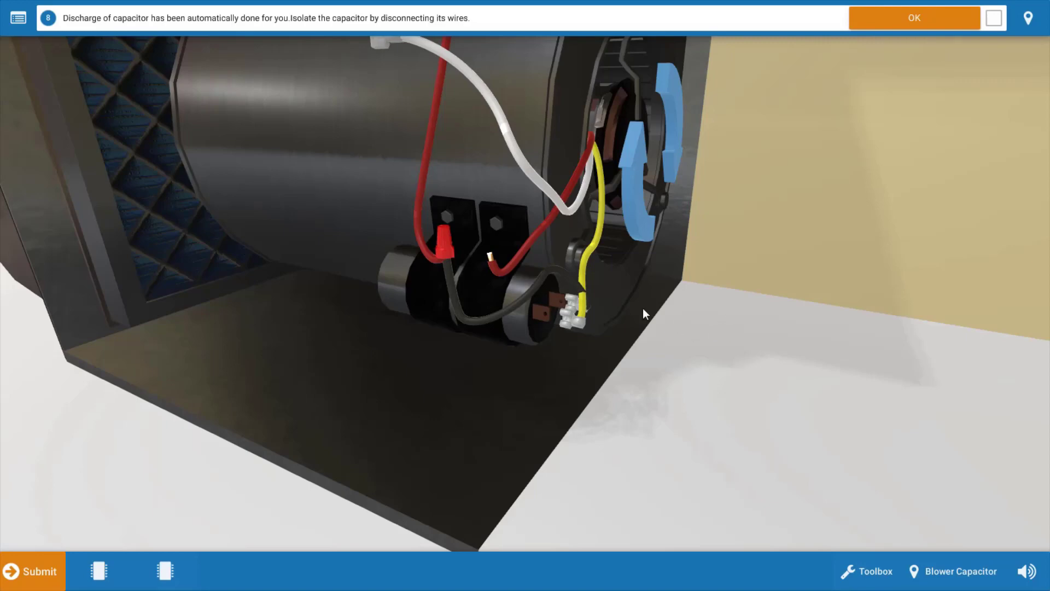
click(993, 17)
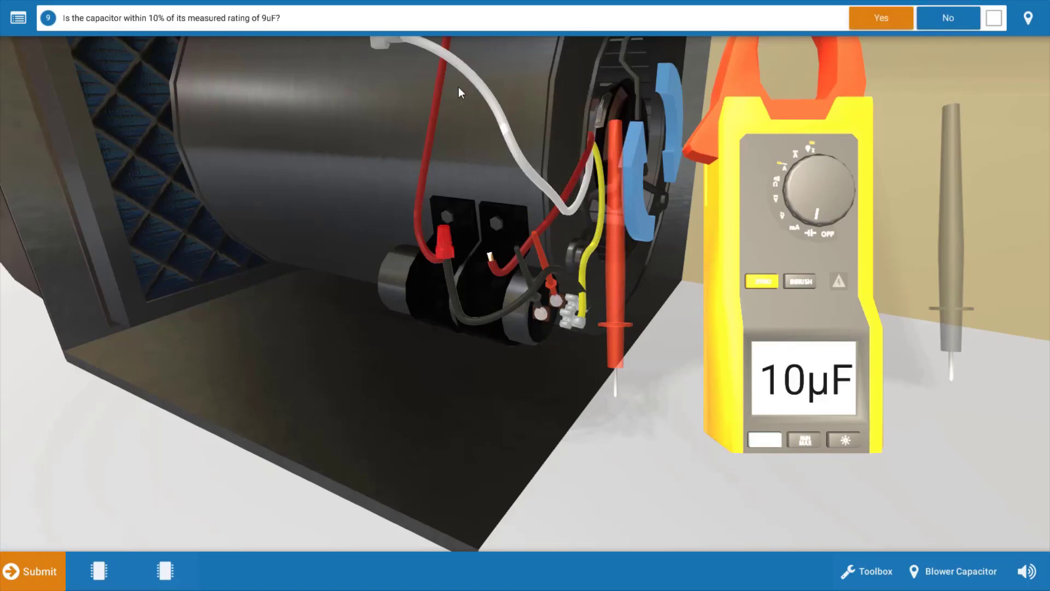
mouse_move(747, 484)
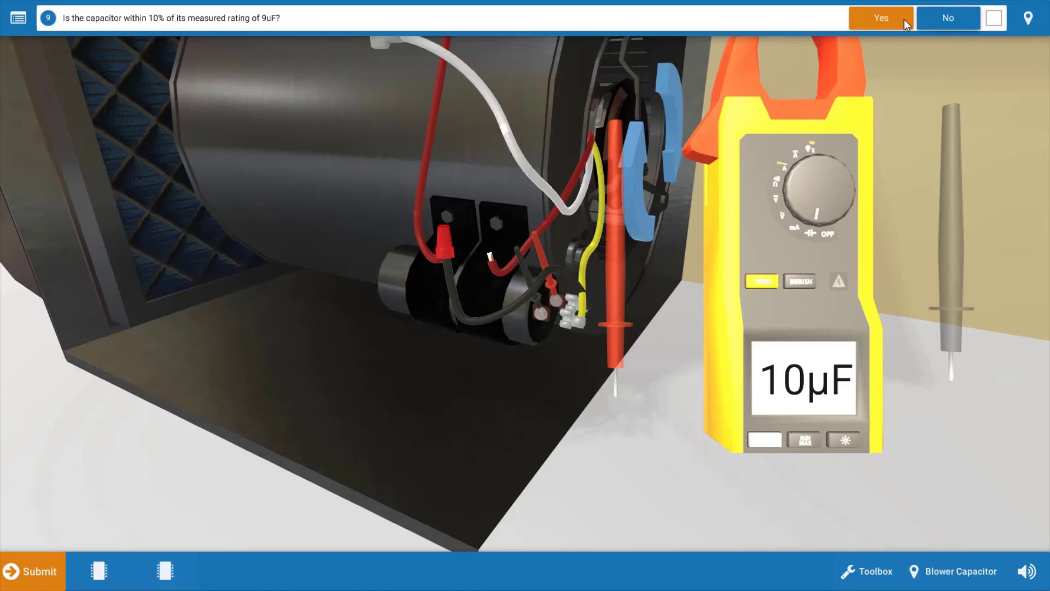
Answer that the capacitor is within tolerance, then confirm the start-to-common winding reads OL.
click(879, 18)
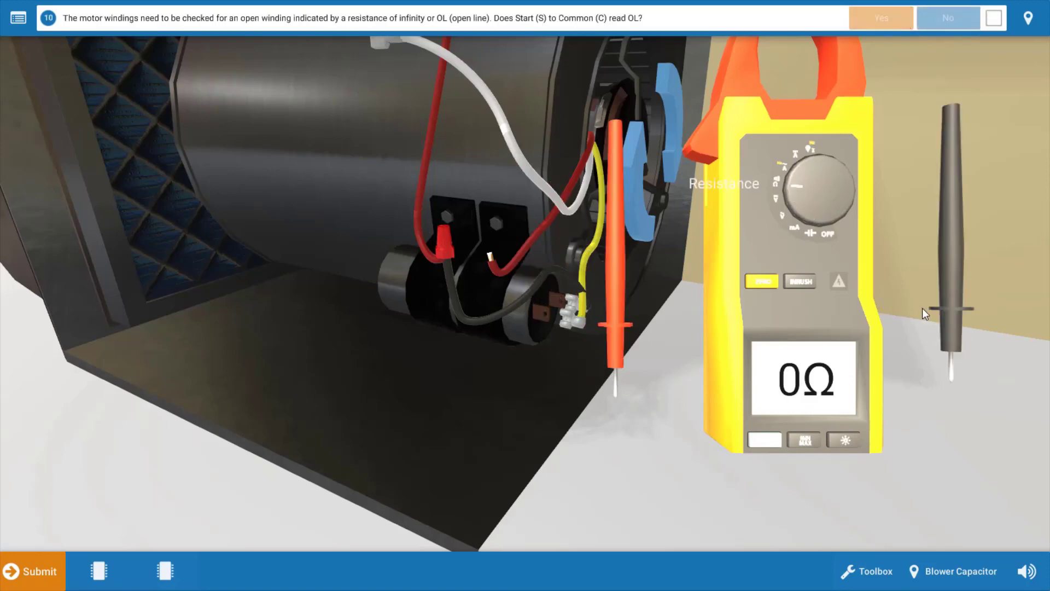
mouse_move(934, 380)
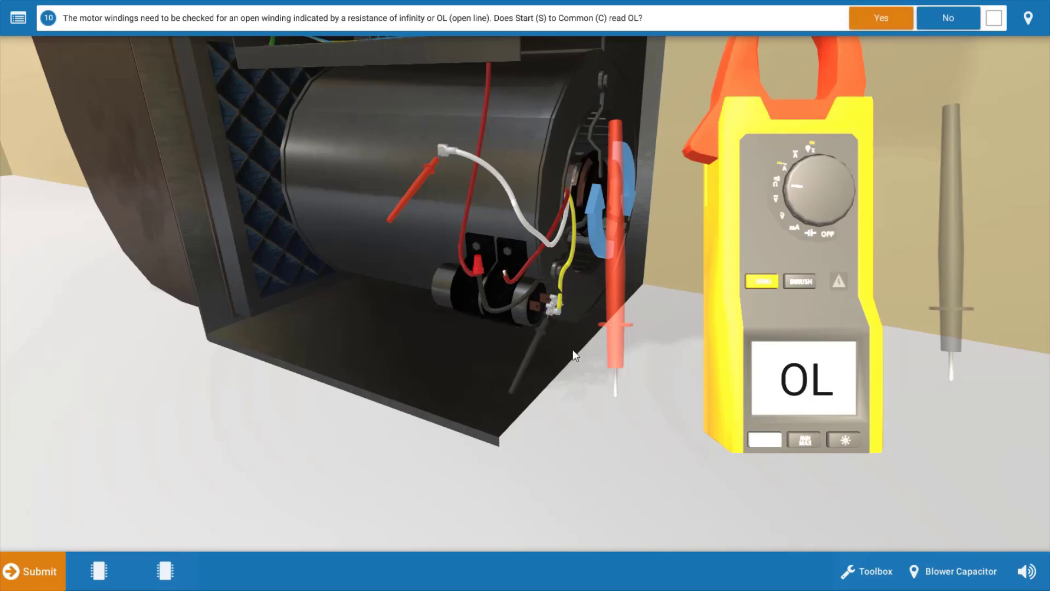
mouse_move(634, 443)
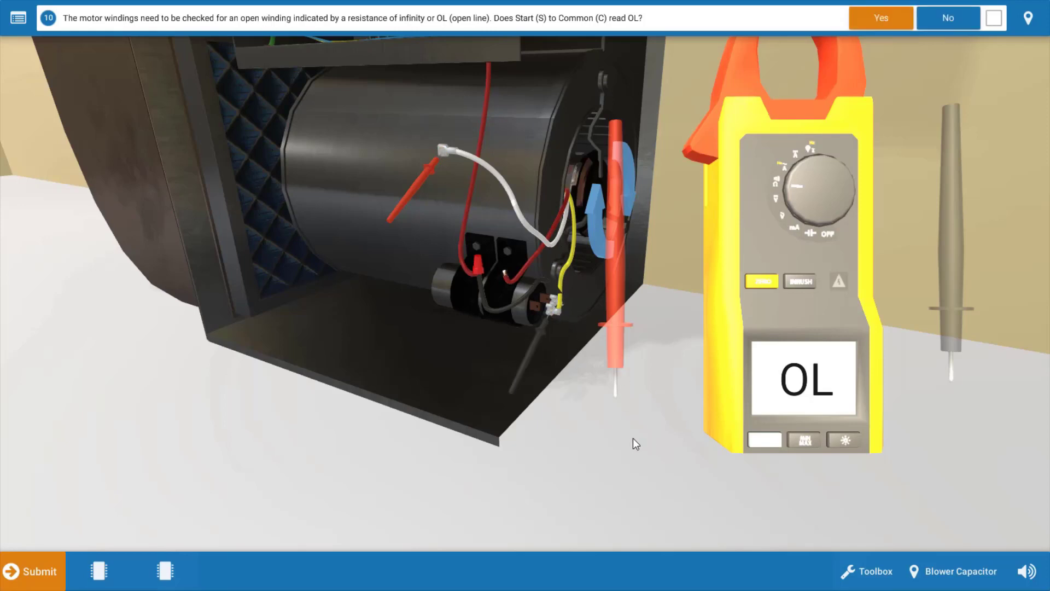
mouse_move(616, 467)
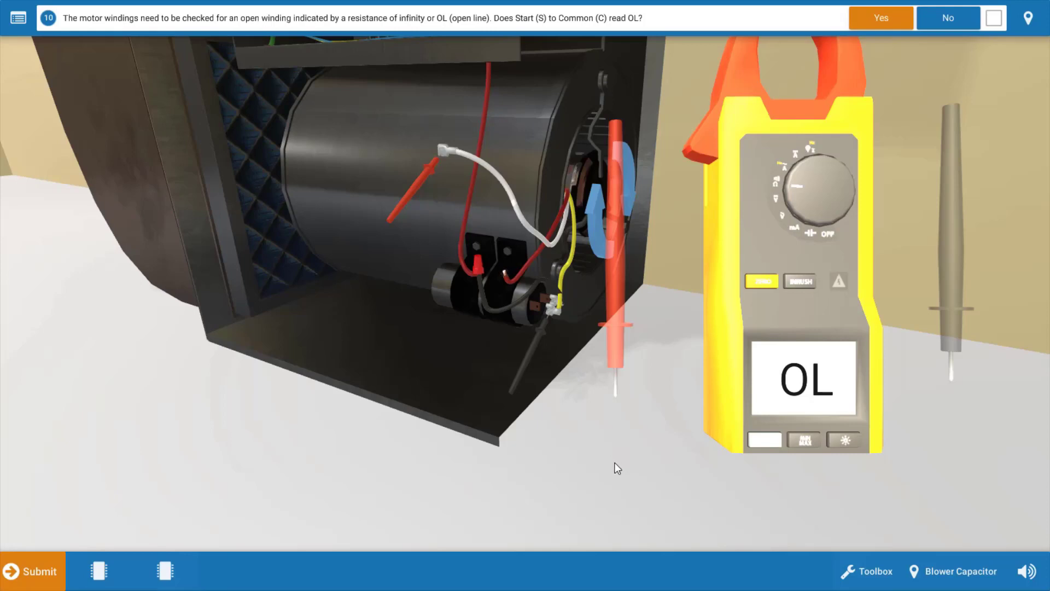
mouse_move(655, 447)
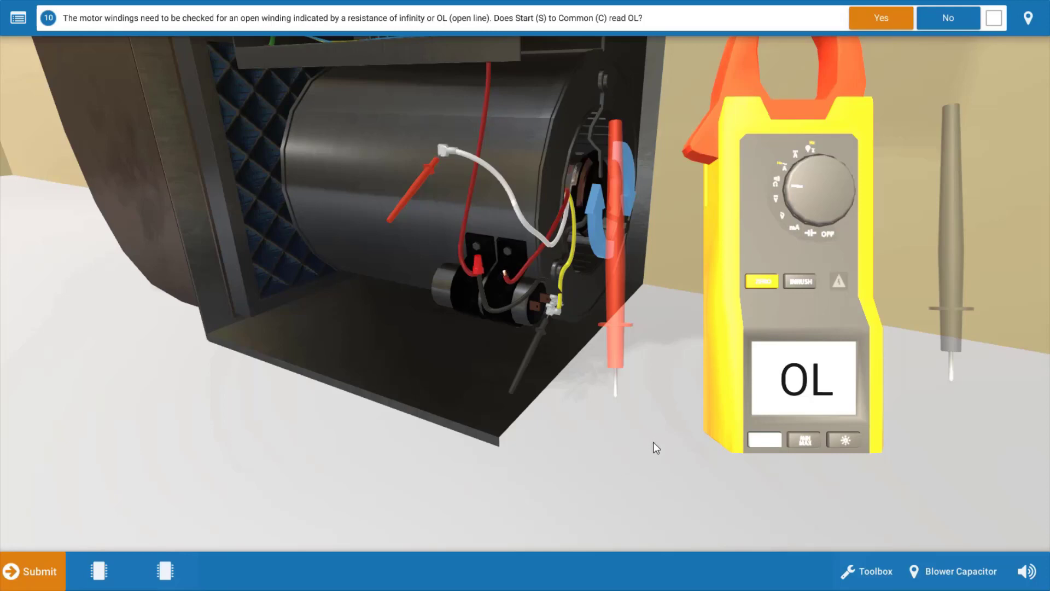
mouse_move(634, 471)
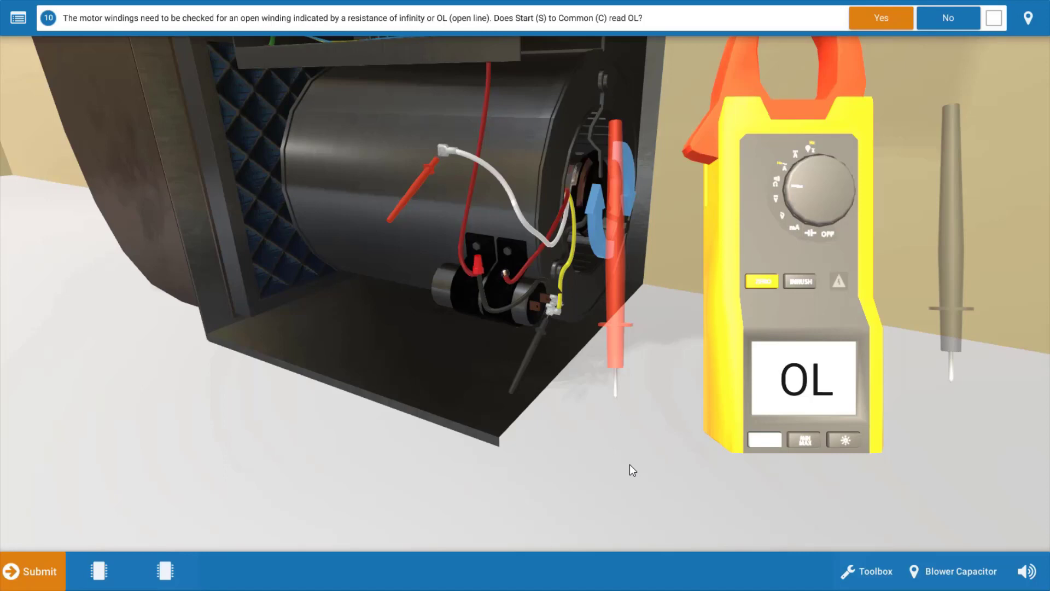
mouse_move(619, 466)
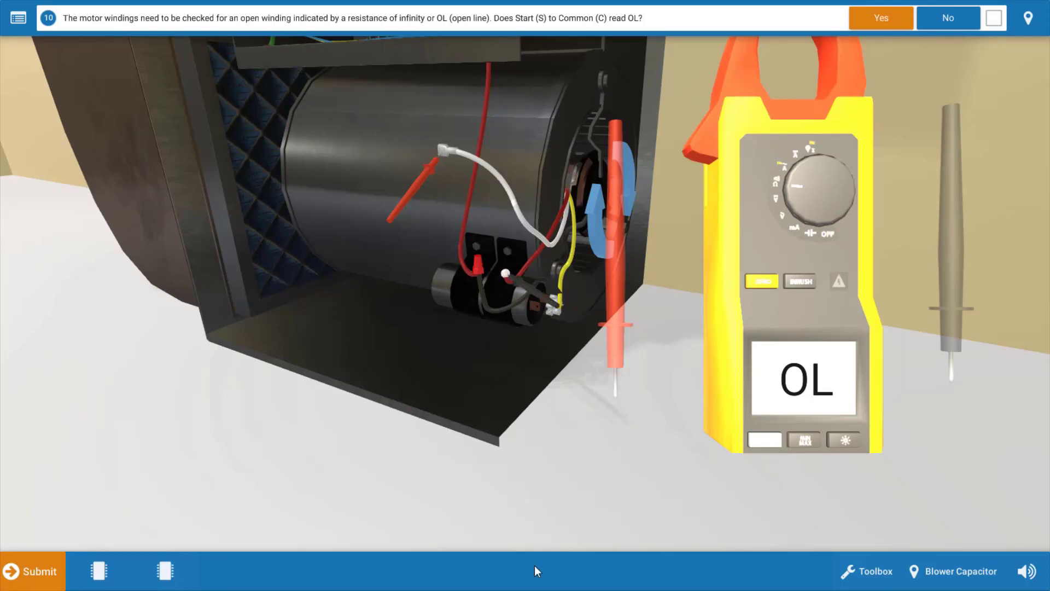
mouse_move(607, 533)
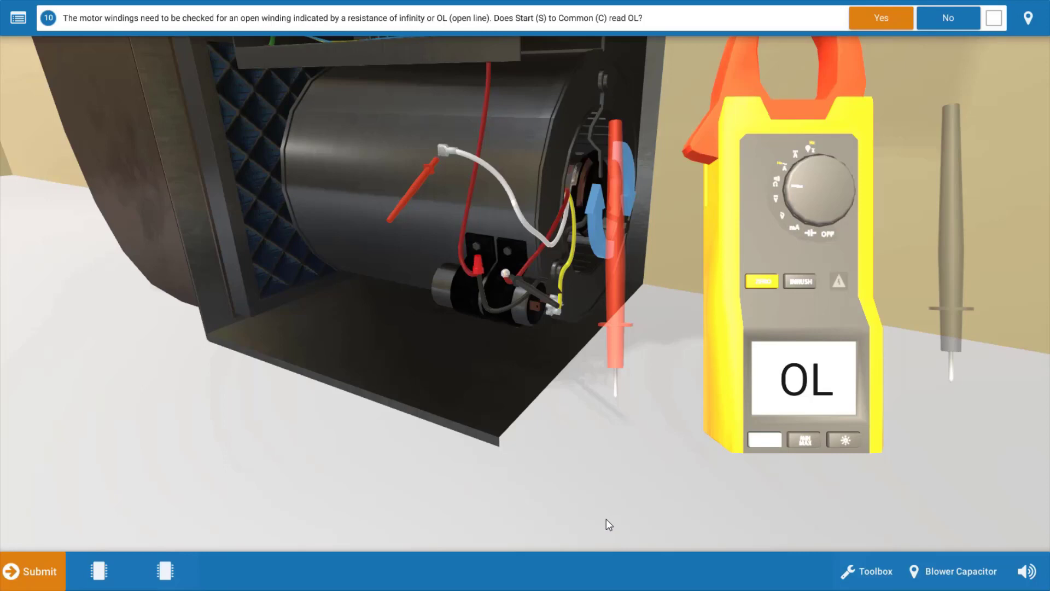
mouse_move(601, 499)
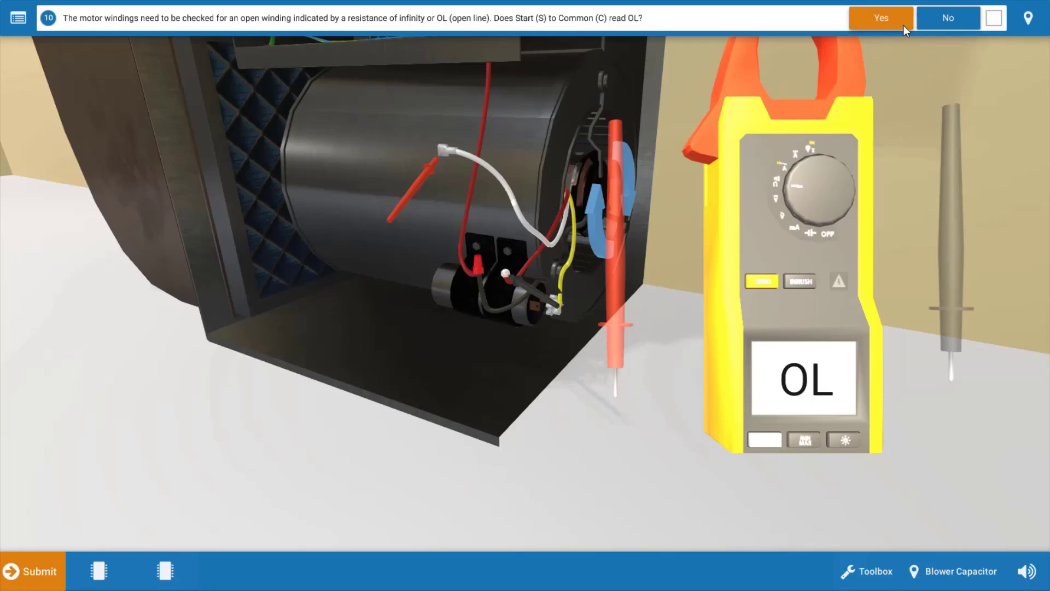
click(880, 17)
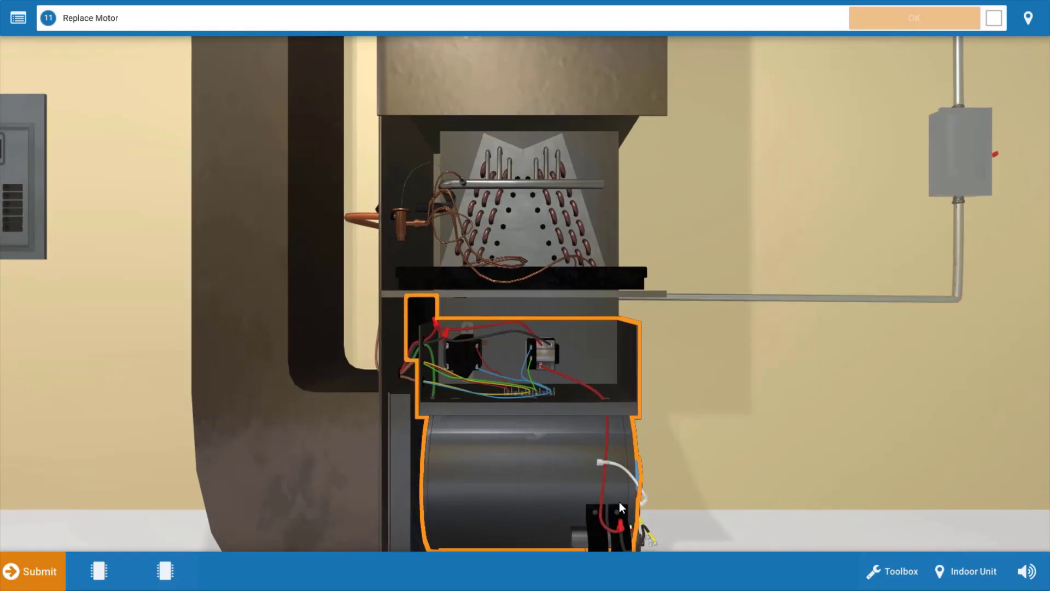
mouse_move(615, 518)
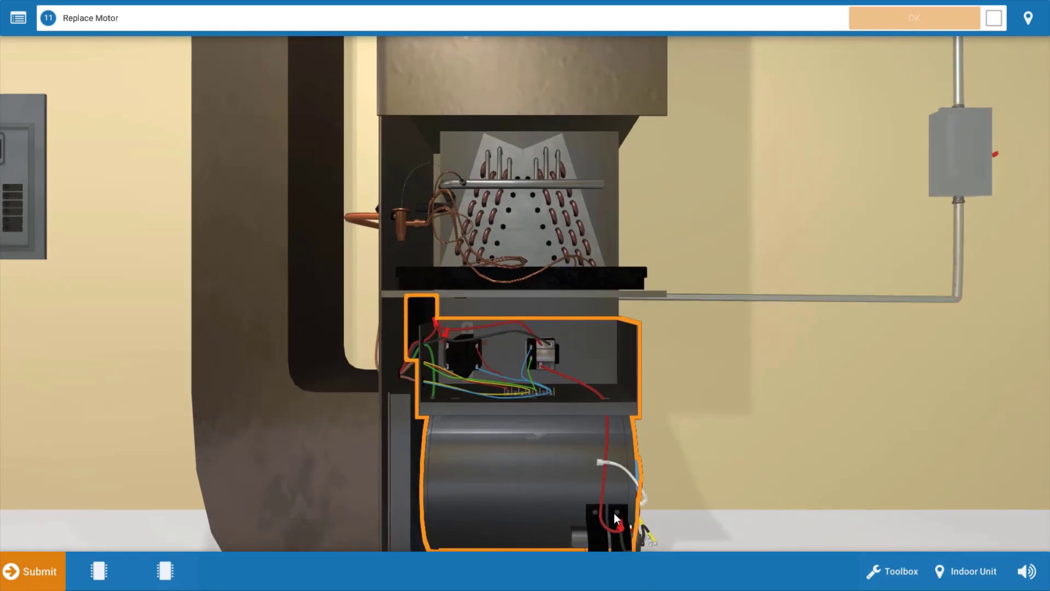
Replace the blower motor via its service menu and acknowledge the step.
click(615, 519)
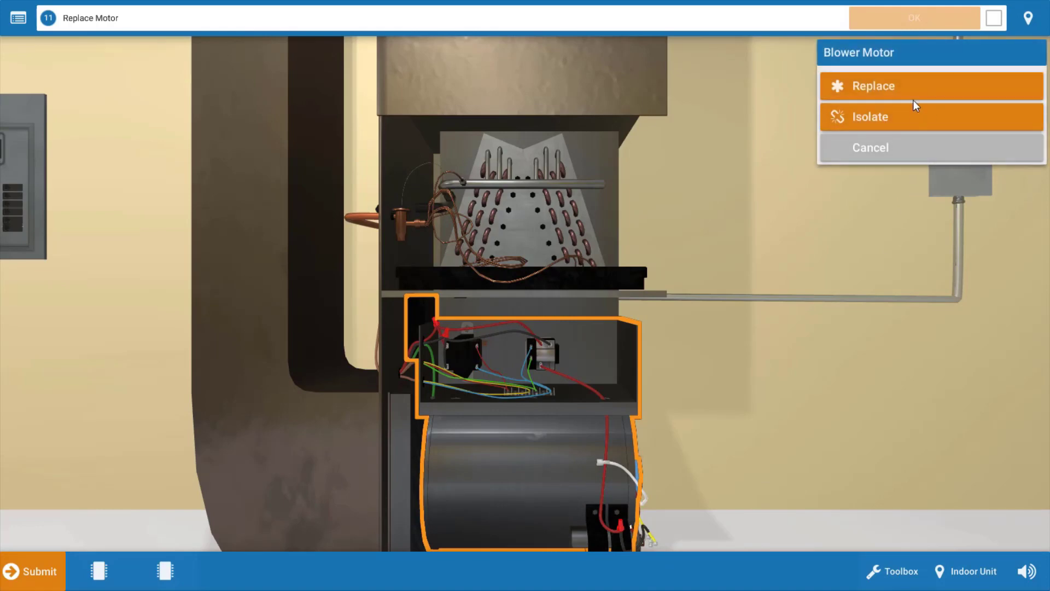
click(872, 85)
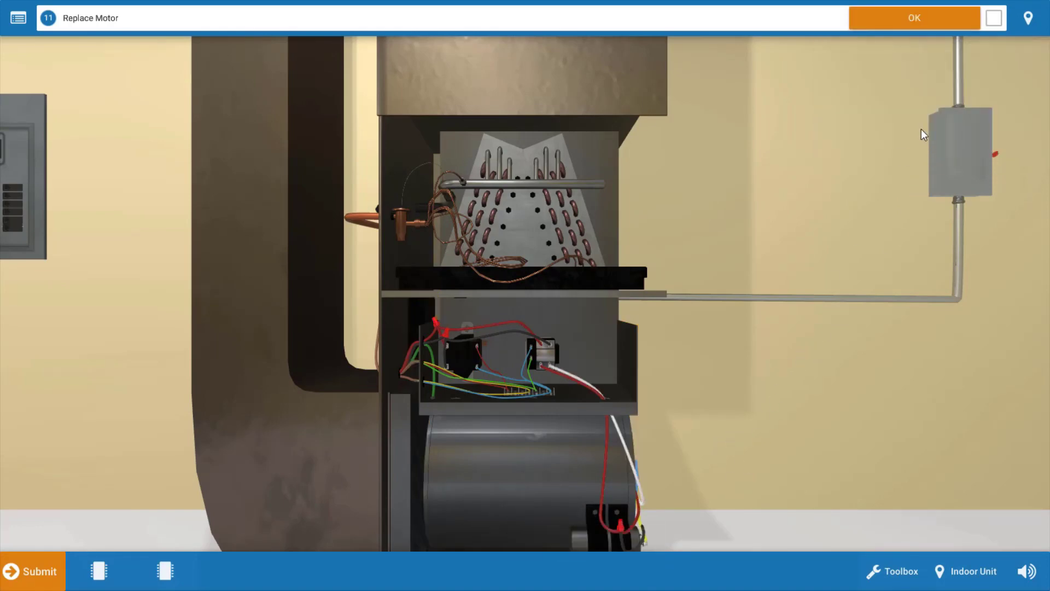
click(914, 18)
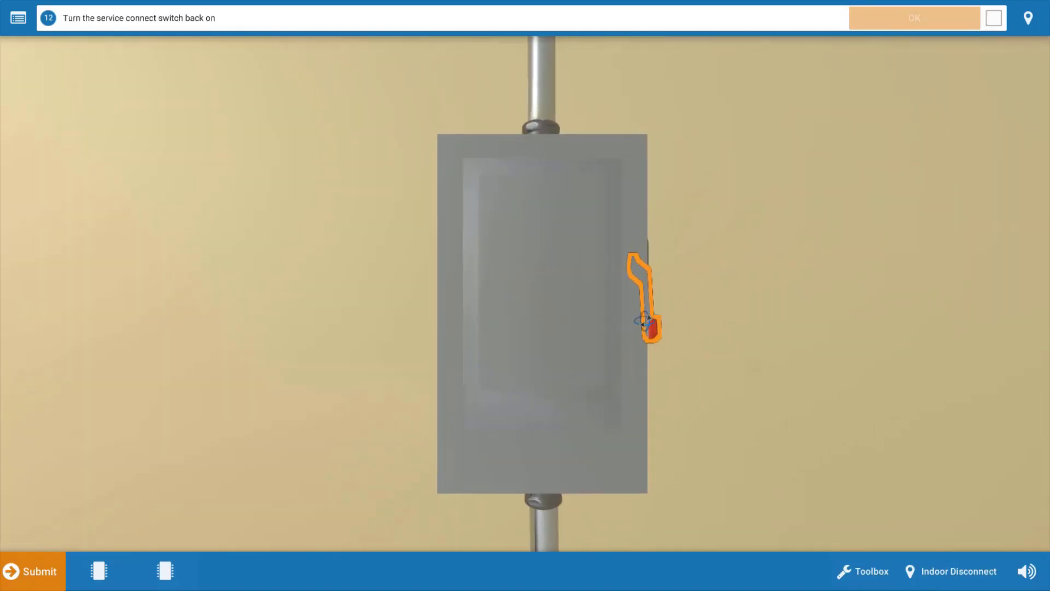
Flip the service disconnect switch back on and confirm power is restored.
click(644, 322)
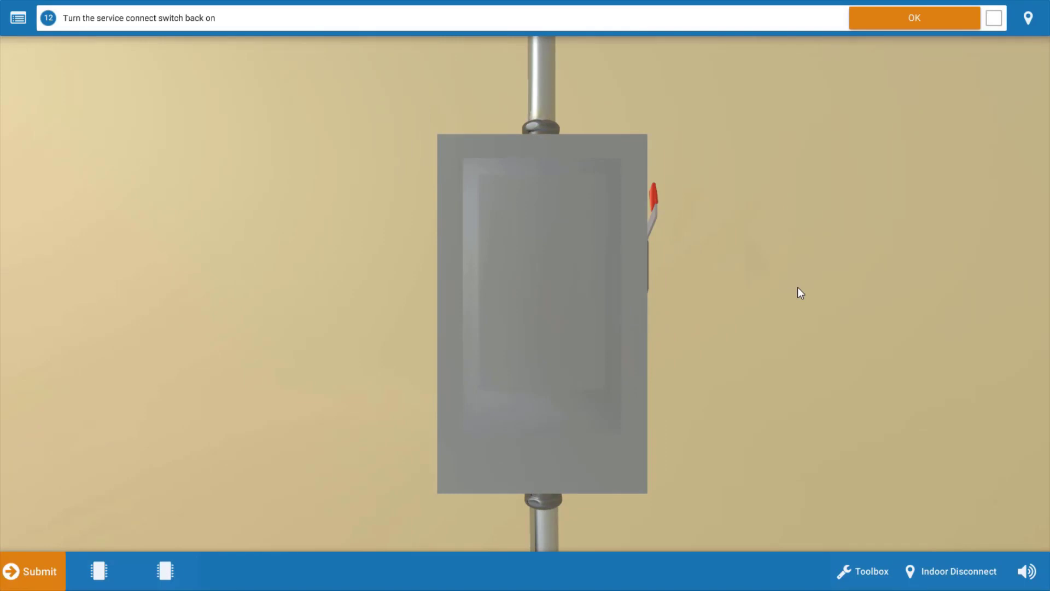
mouse_move(768, 351)
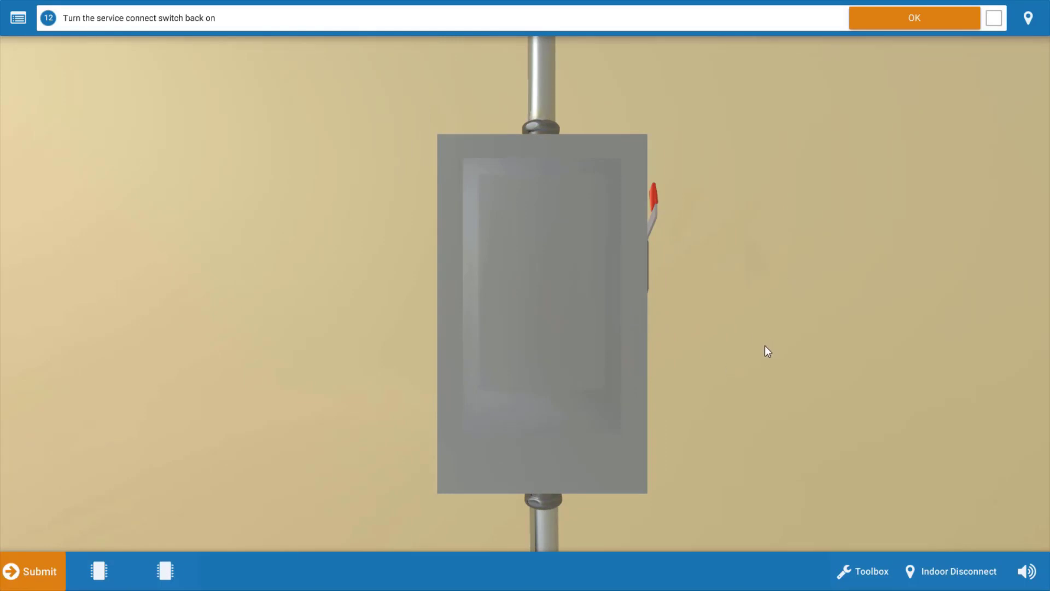
mouse_move(769, 354)
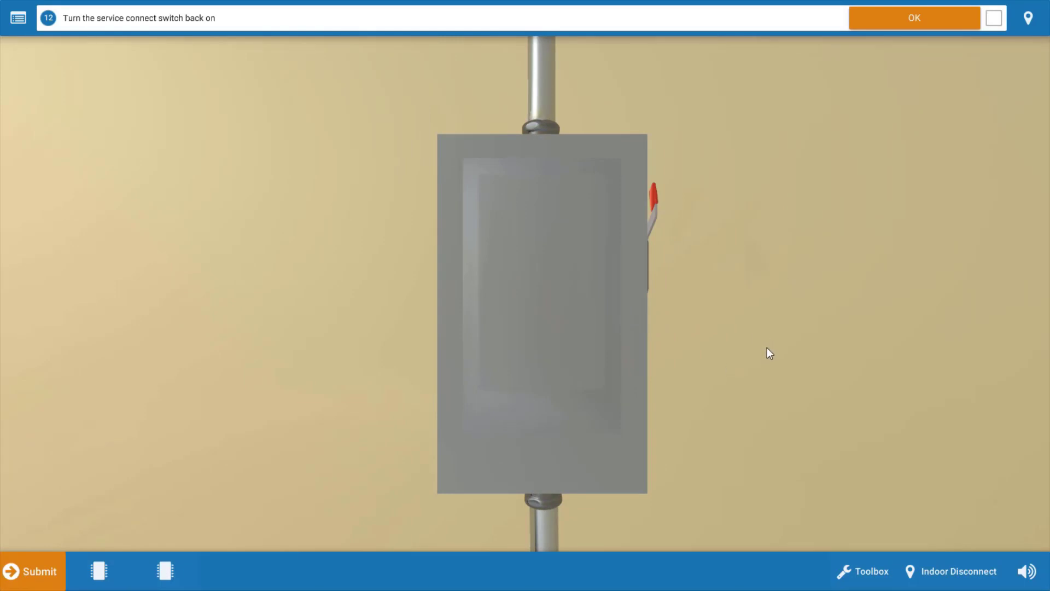
mouse_move(807, 379)
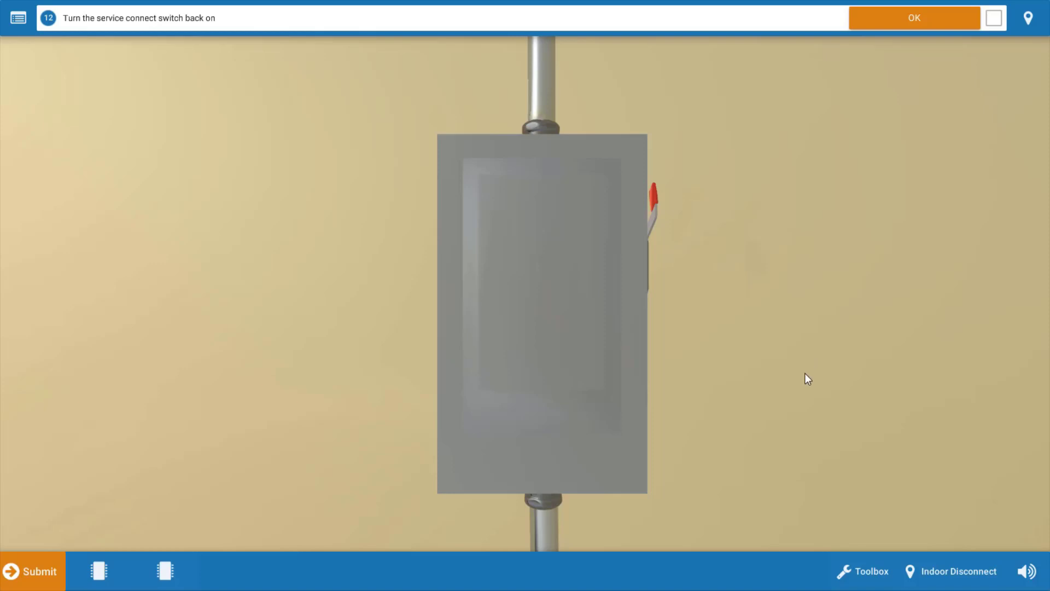
mouse_move(847, 110)
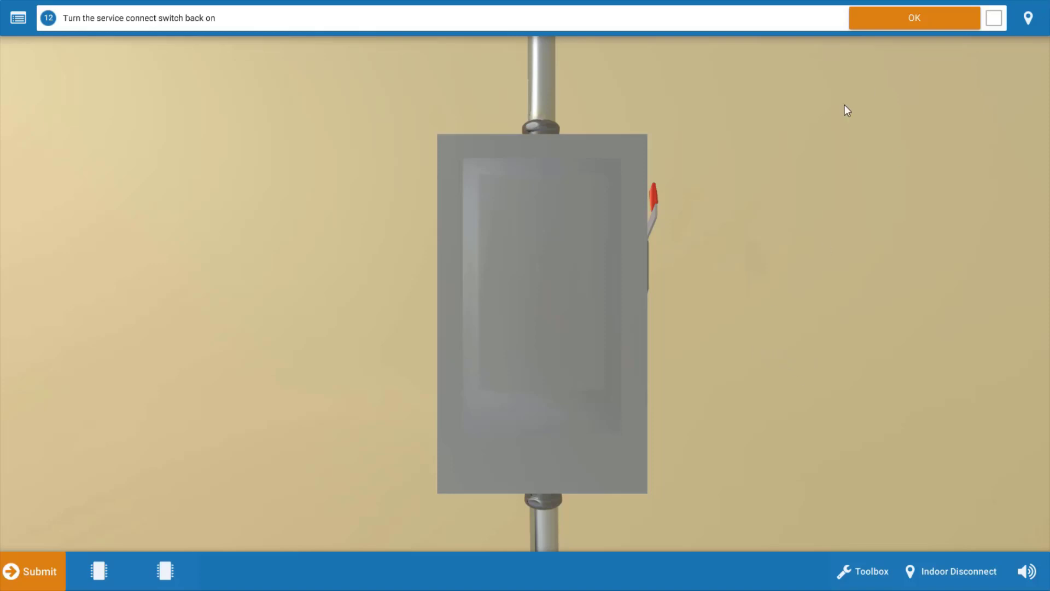
click(914, 17)
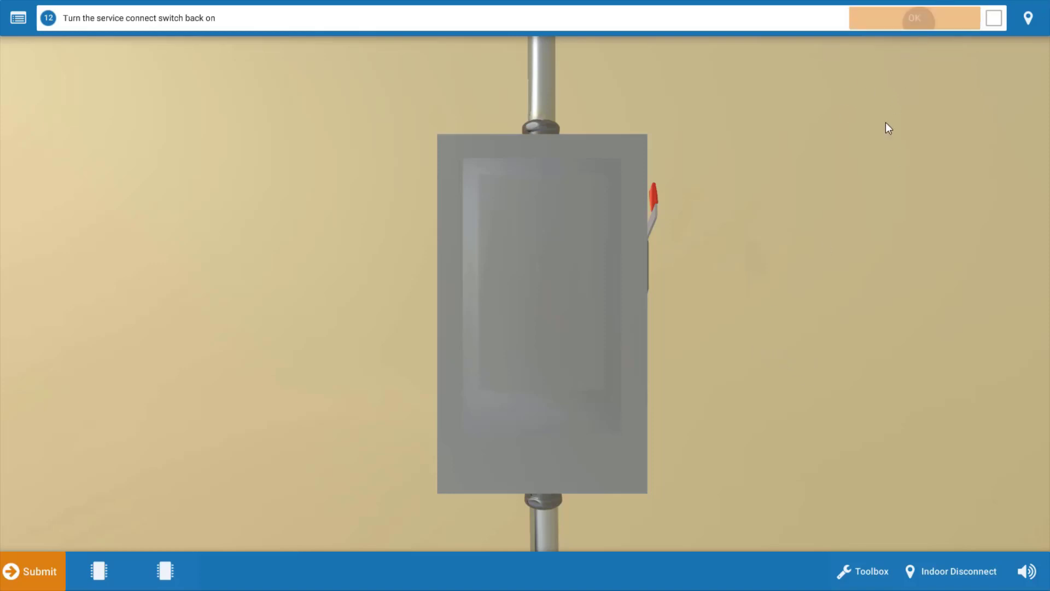
click(915, 18)
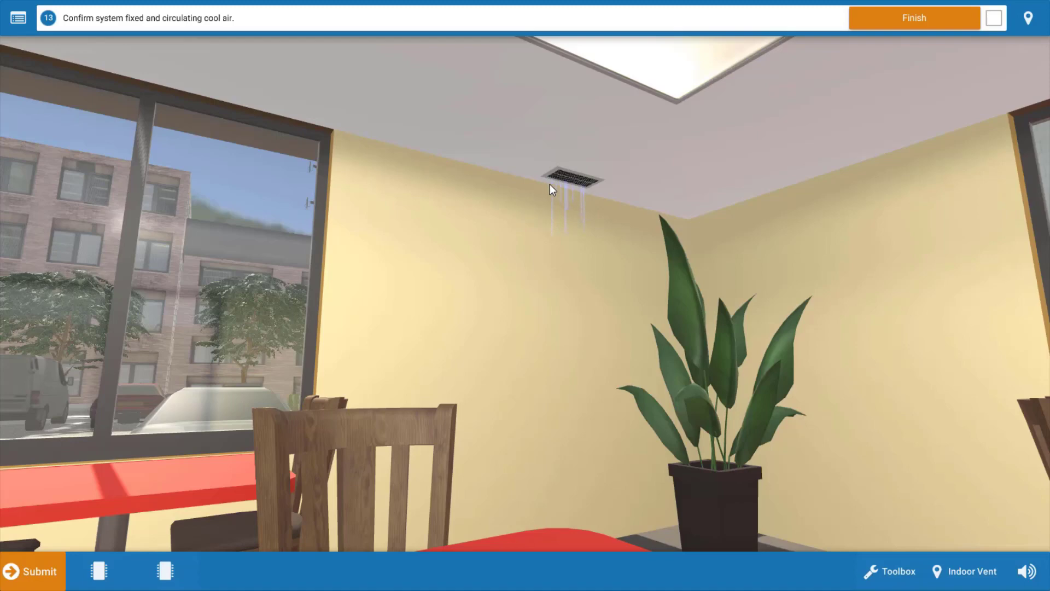
mouse_move(569, 228)
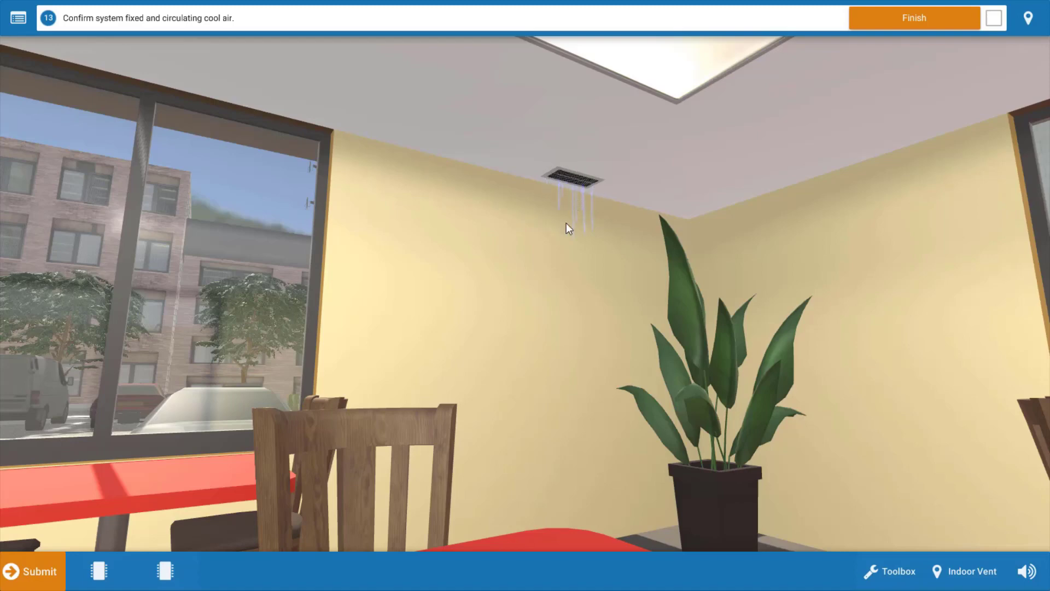
mouse_move(533, 359)
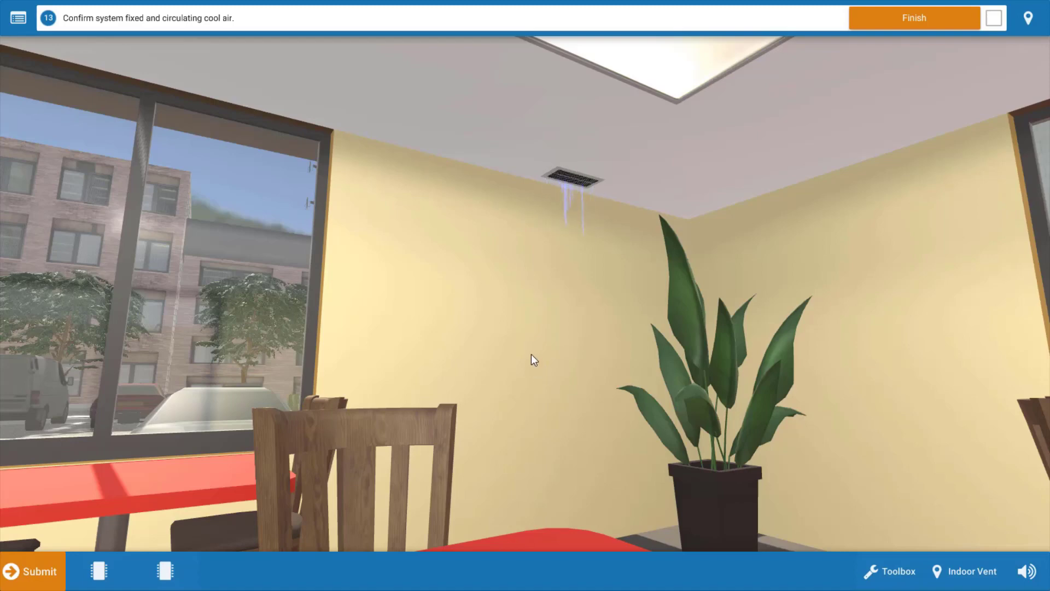
mouse_move(775, 130)
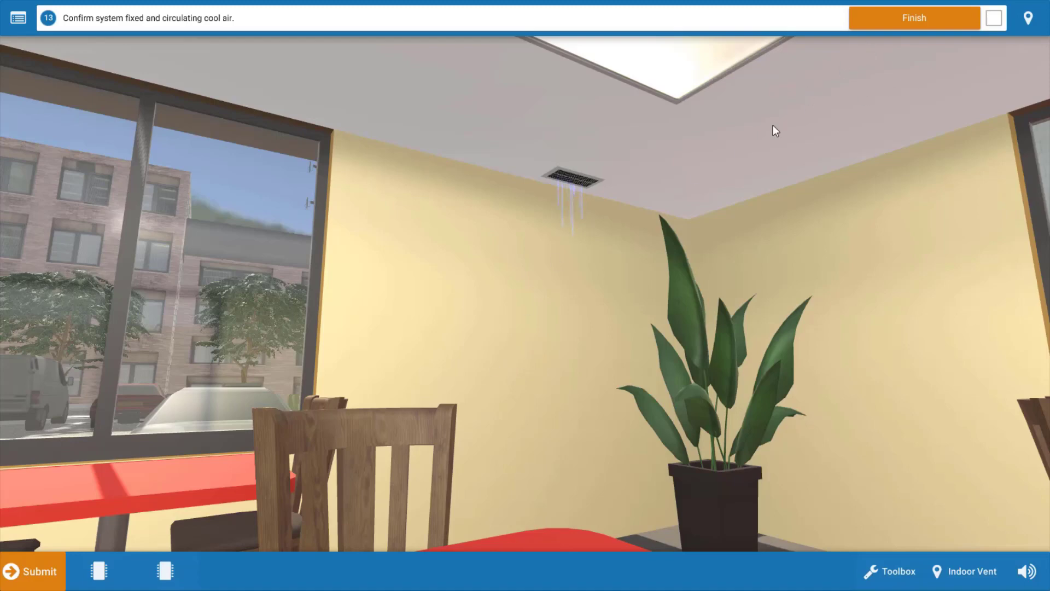
mouse_move(66, 34)
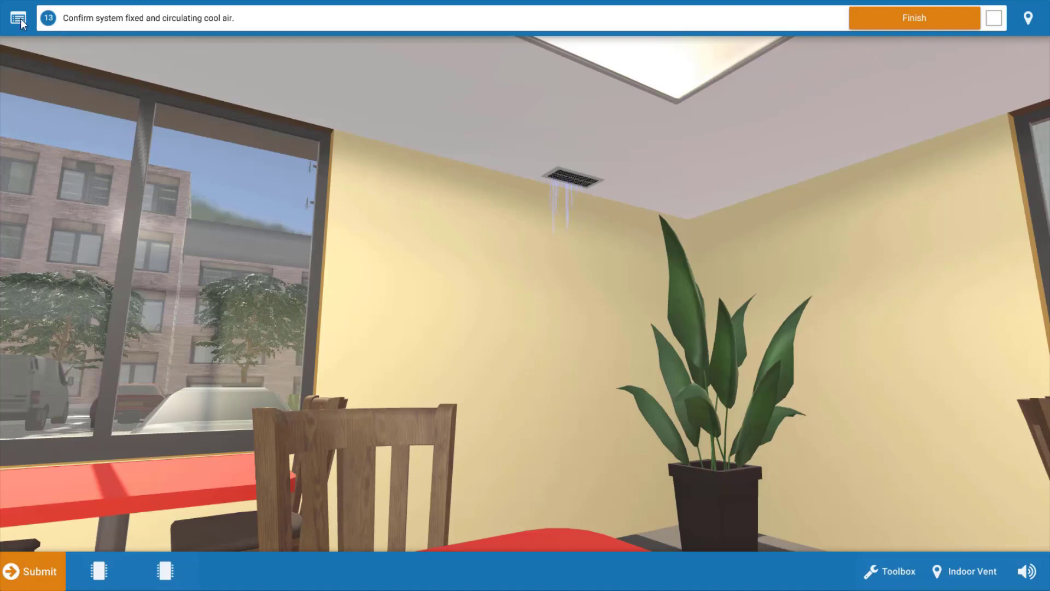
Bring up the Procedure Guide checklist after observing cool air at the ceiling vent.
click(16, 17)
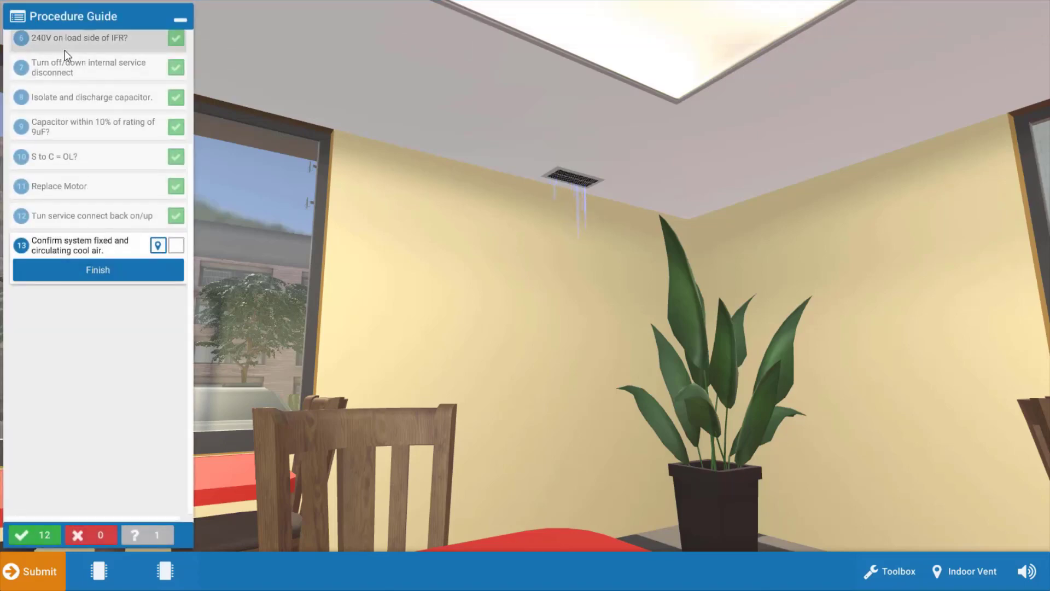